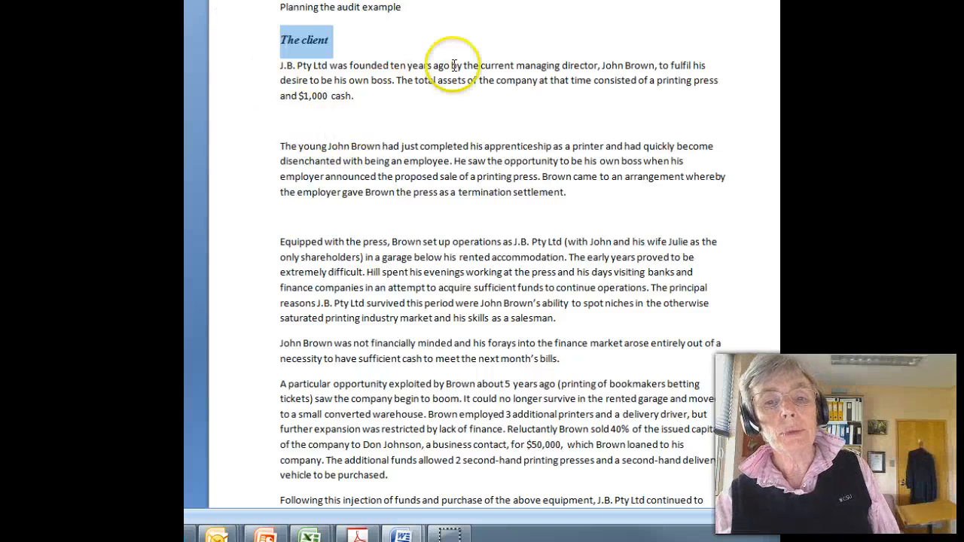
{"action": "mouse_move", "coordinate": [482, 38]}
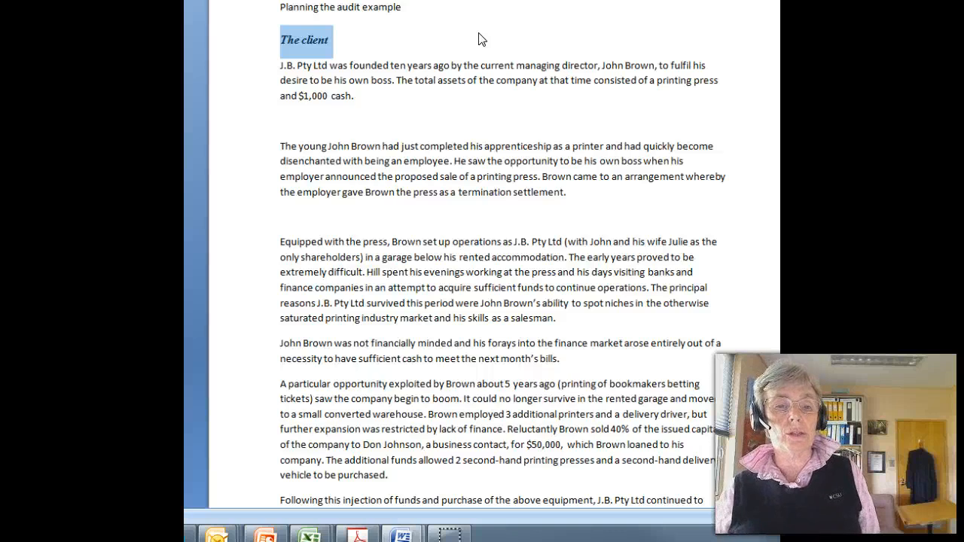
{"action": "mouse_move", "coordinate": [499, 66]}
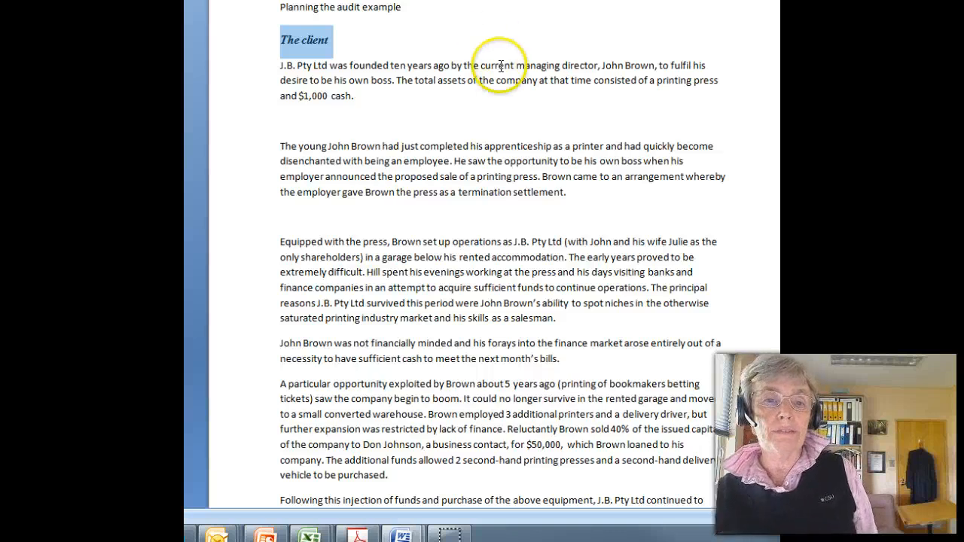
{"action": "mouse_move", "coordinate": [579, 133]}
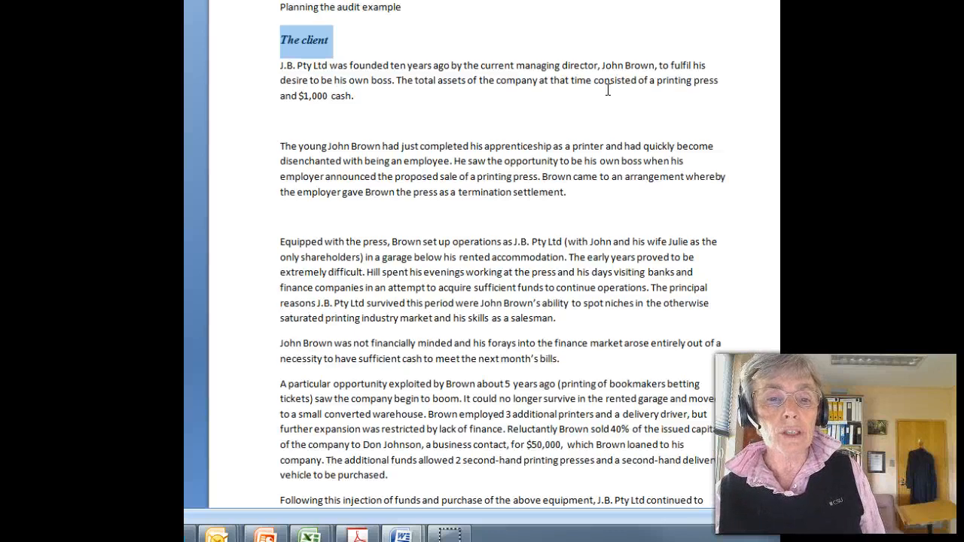
{"action": "mouse_move", "coordinate": [650, 122]}
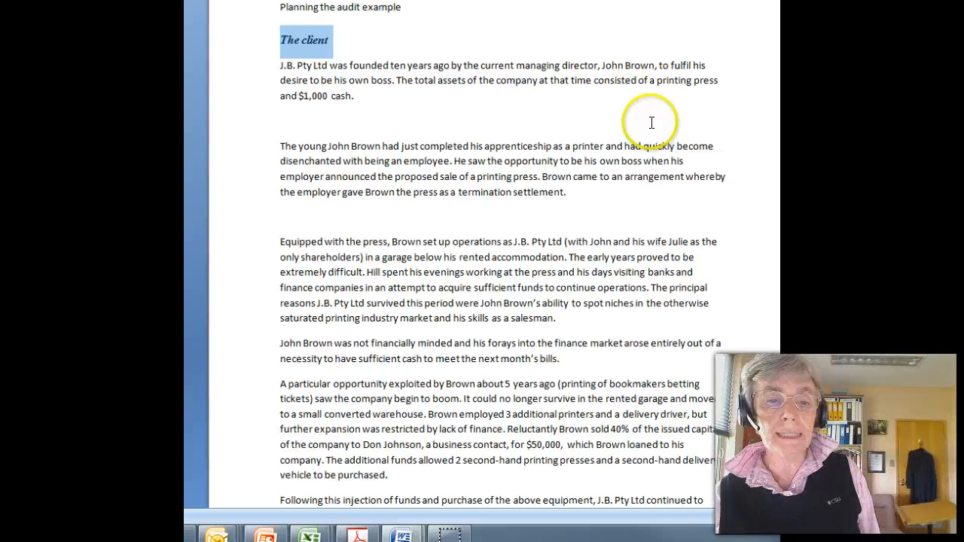
{"action": "mouse_move", "coordinate": [652, 184]}
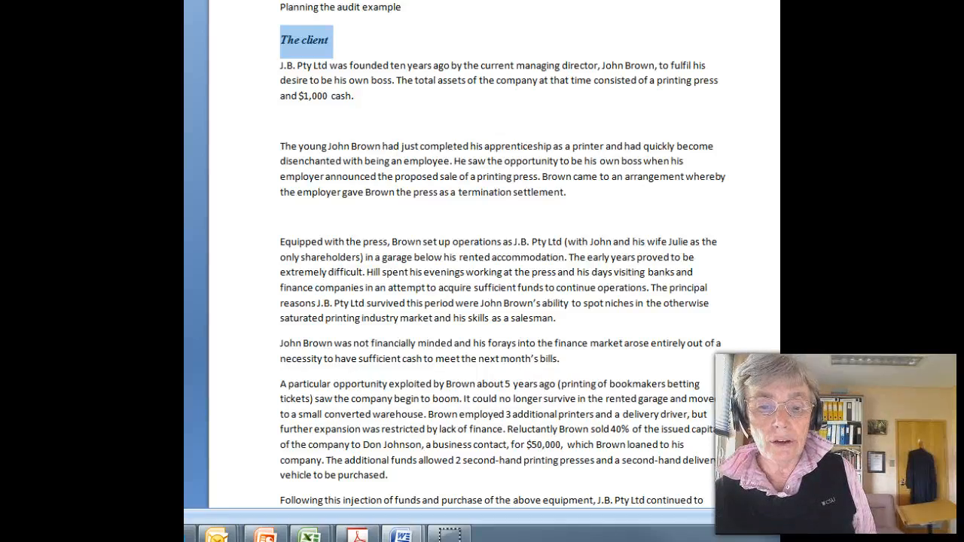
- Scroll to the case study page on bookkeeping and the strained Brown–Johnson relationship
{"action": "scroll", "scroll_direction": "down", "scroll_amount": 3}
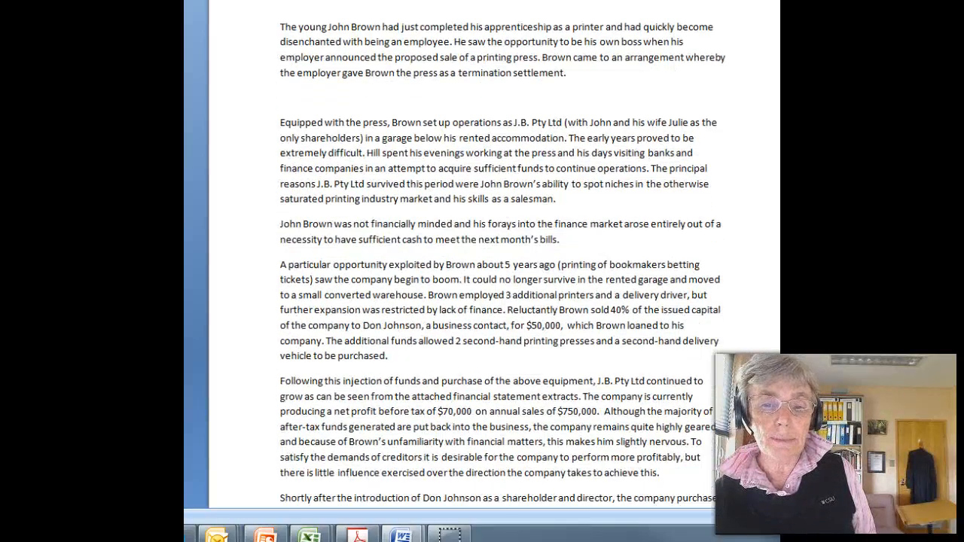
{"action": "scroll", "scroll_direction": "down", "scroll_amount": 3}
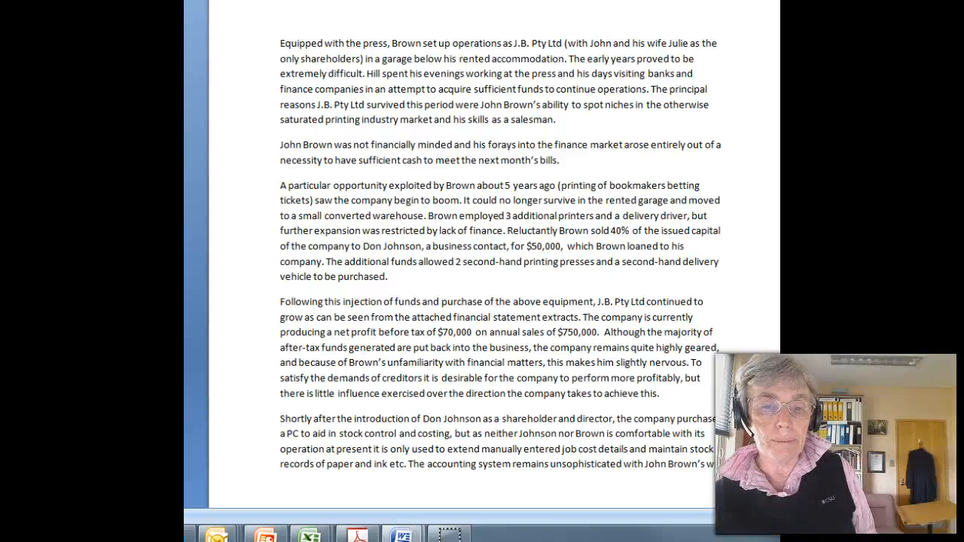
{"action": "scroll", "scroll_direction": "up", "scroll_amount": 3}
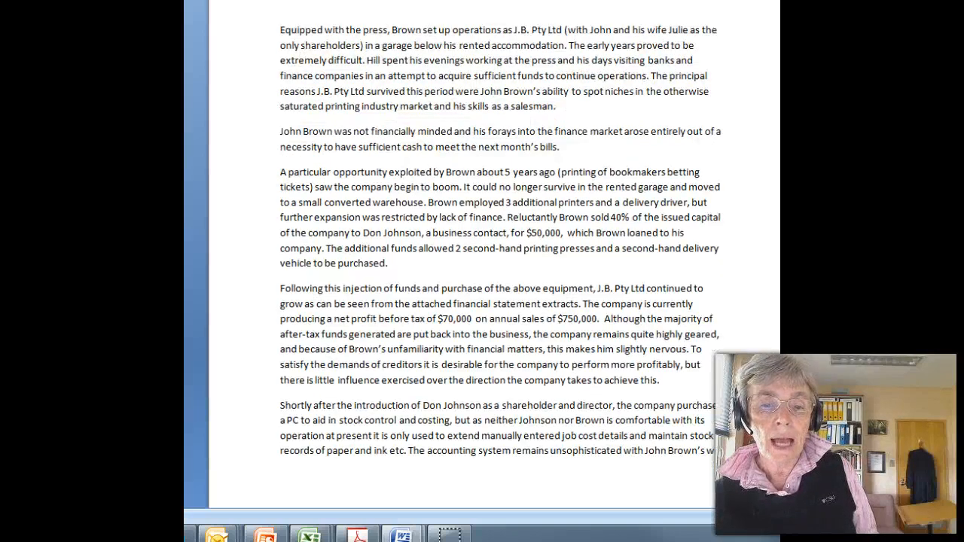
{"action": "scroll", "scroll_direction": "down", "scroll_amount": 3}
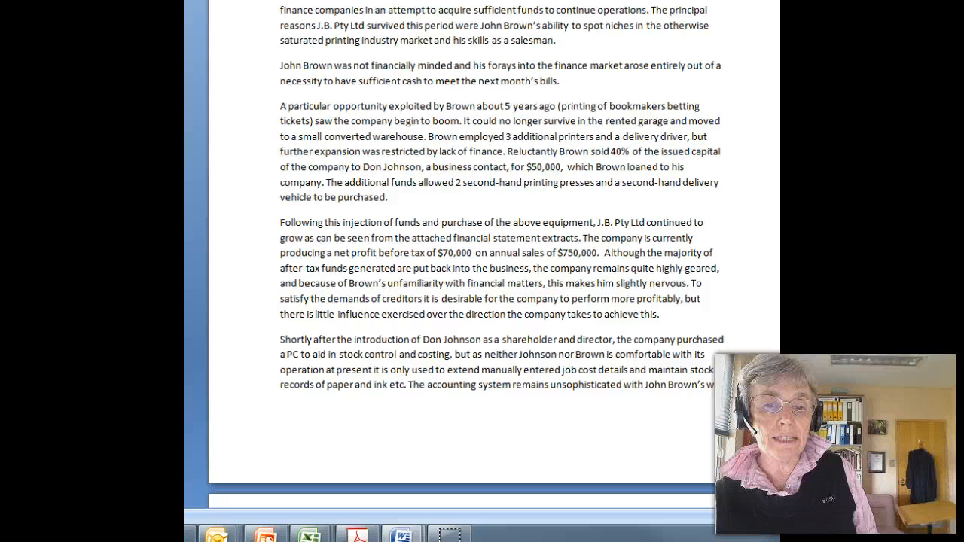
{"action": "scroll", "scroll_direction": "up", "scroll_amount": 3}
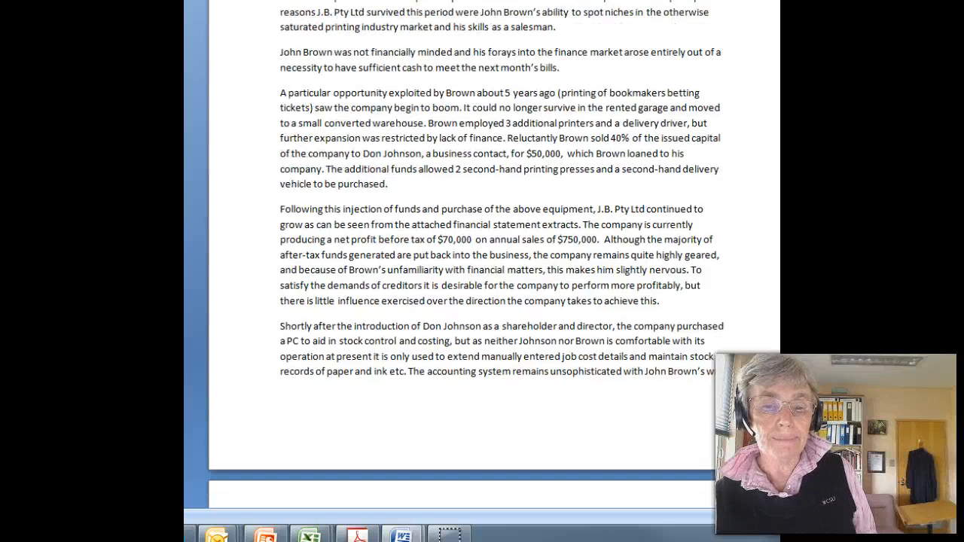
{"action": "scroll", "scroll_direction": "up", "scroll_amount": 3}
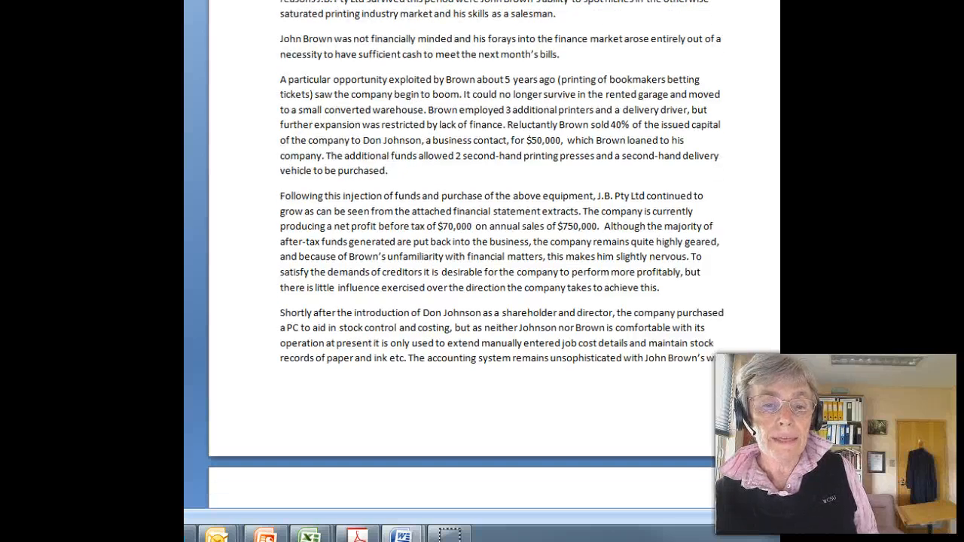
{"action": "scroll", "scroll_direction": "down", "scroll_amount": 3}
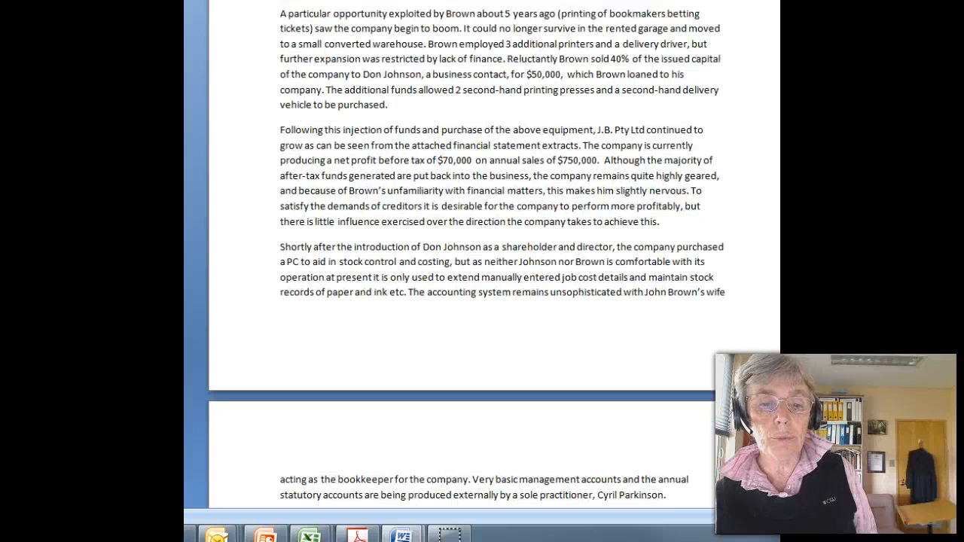
{"action": "scroll", "scroll_direction": "down", "scroll_amount": 3}
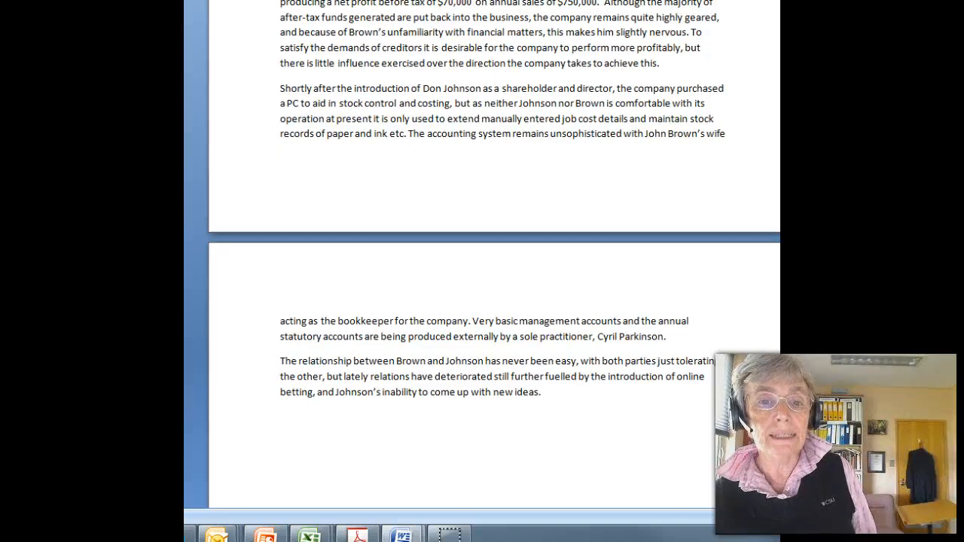
{"action": "scroll", "scroll_direction": "up", "scroll_amount": 3}
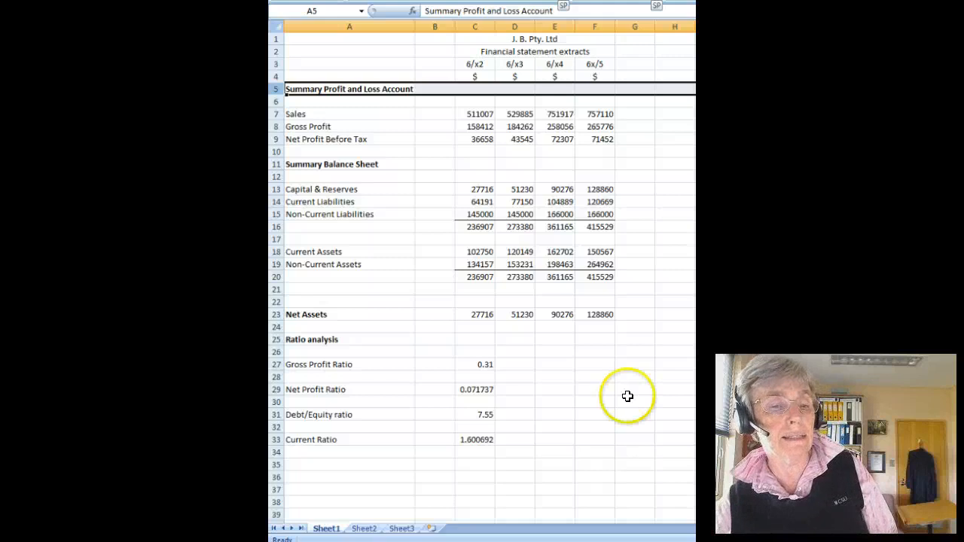
{"action": "mouse_move", "coordinate": [478, 303]}
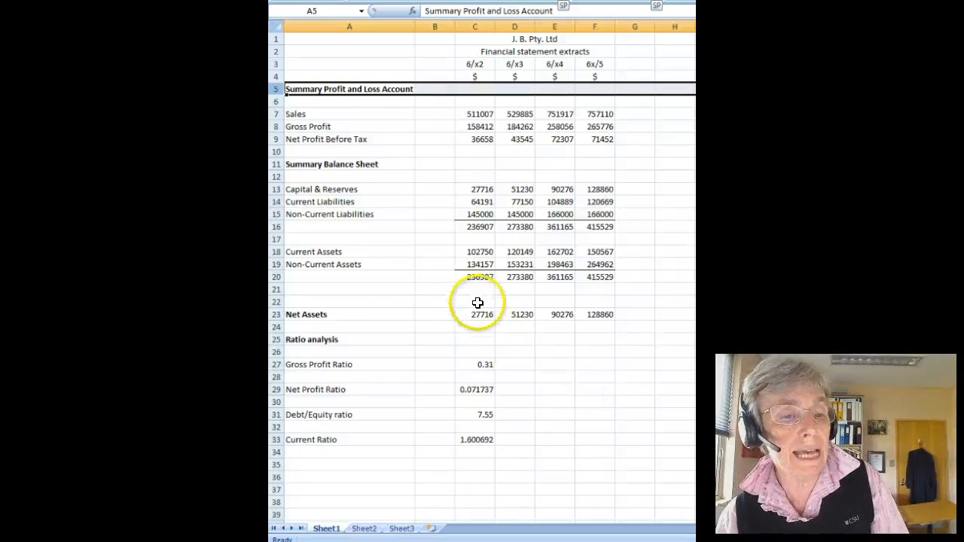
{"action": "left_click", "coordinate": [474, 315]}
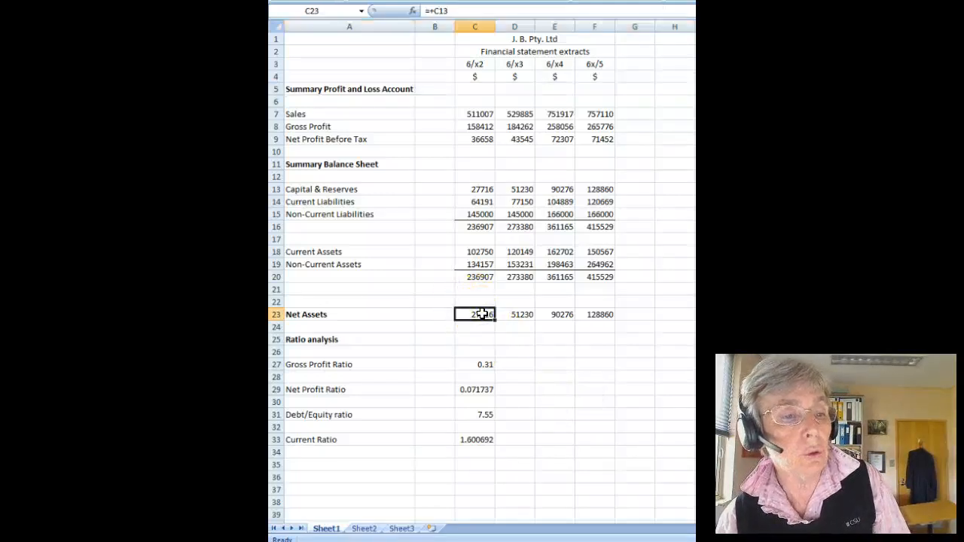
{"action": "left_click", "coordinate": [474, 189]}
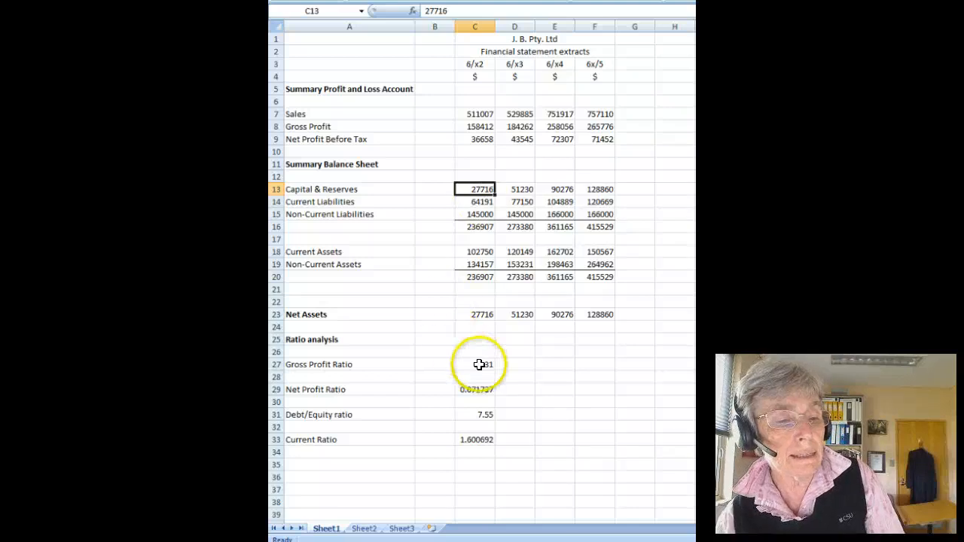
- Format C27, C29, C31 and C33 as percentages, showing 31%, 7%, 755% and 160%
{"action": "left_click", "coordinate": [474, 364]}
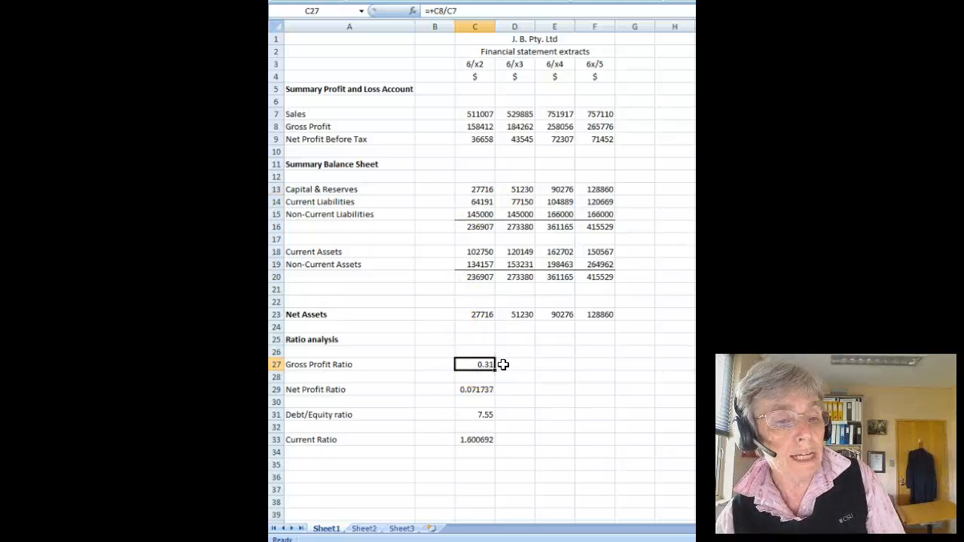
{"action": "mouse_move", "coordinate": [497, 345]}
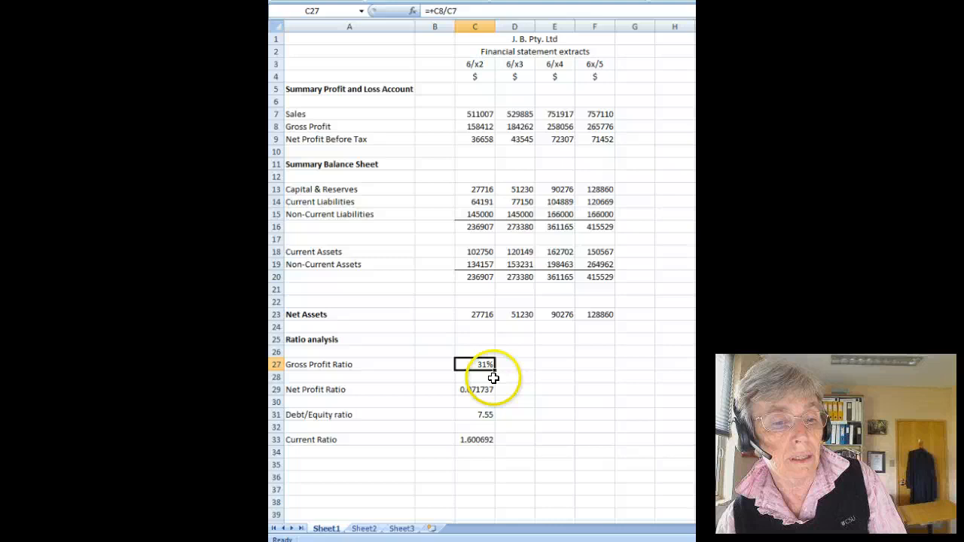
{"action": "left_click", "coordinate": [474, 390]}
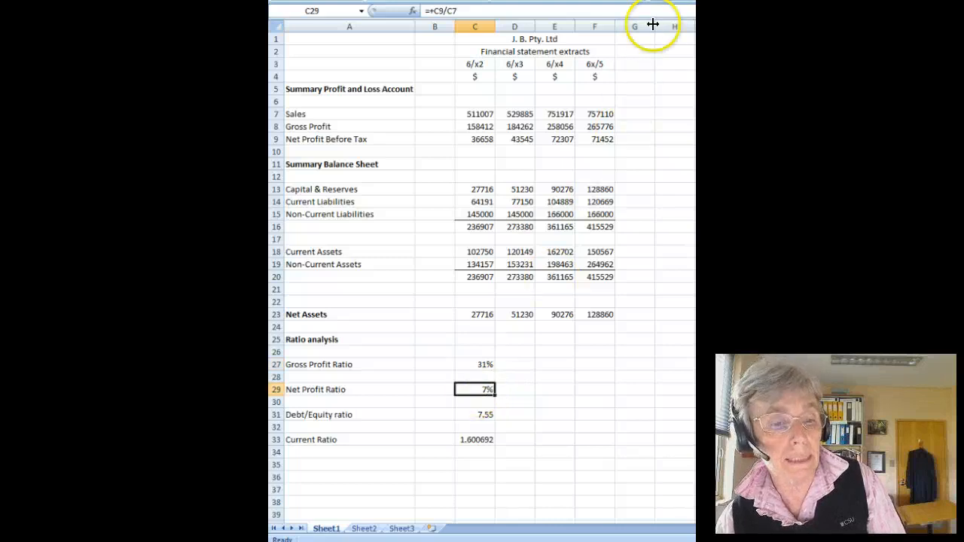
{"action": "left_click", "coordinate": [475, 415]}
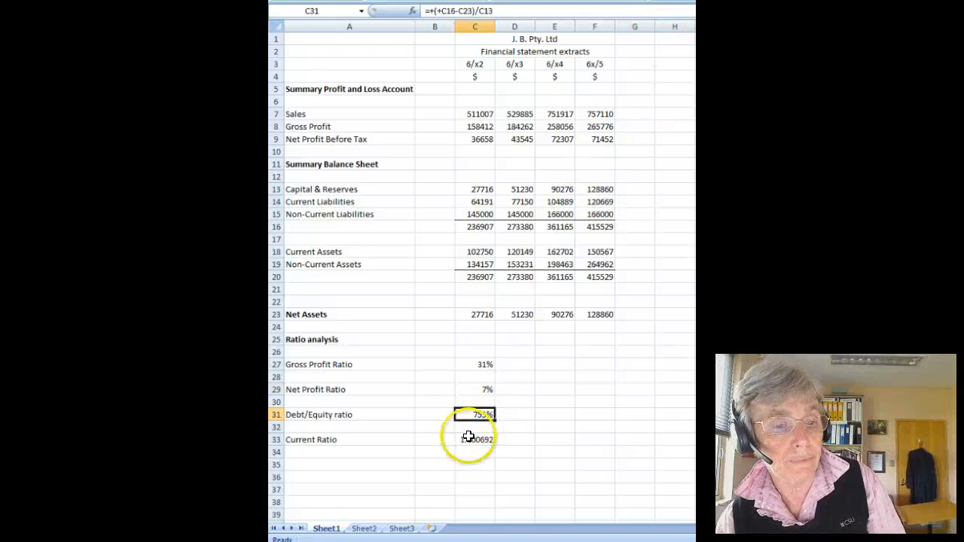
{"action": "left_click", "coordinate": [475, 439]}
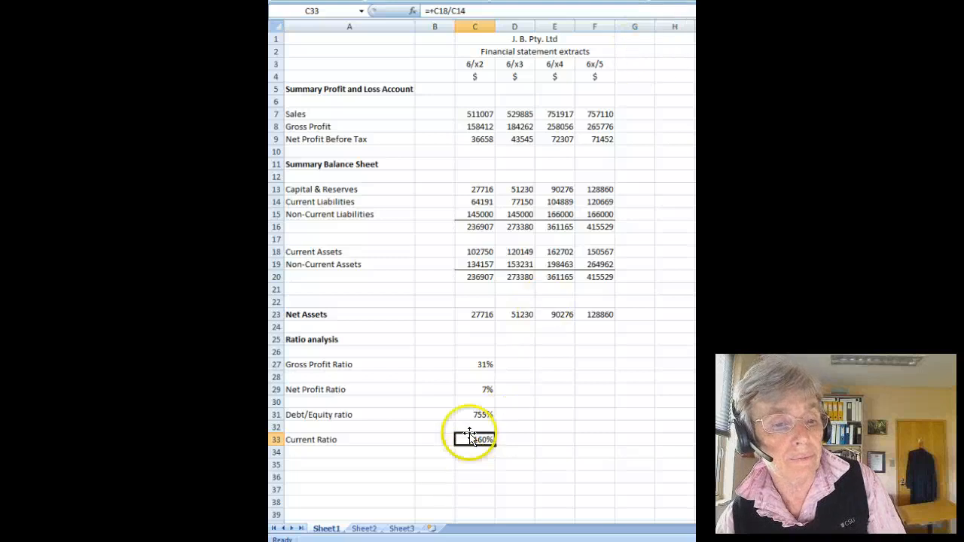
{"action": "left_click", "coordinate": [475, 364]}
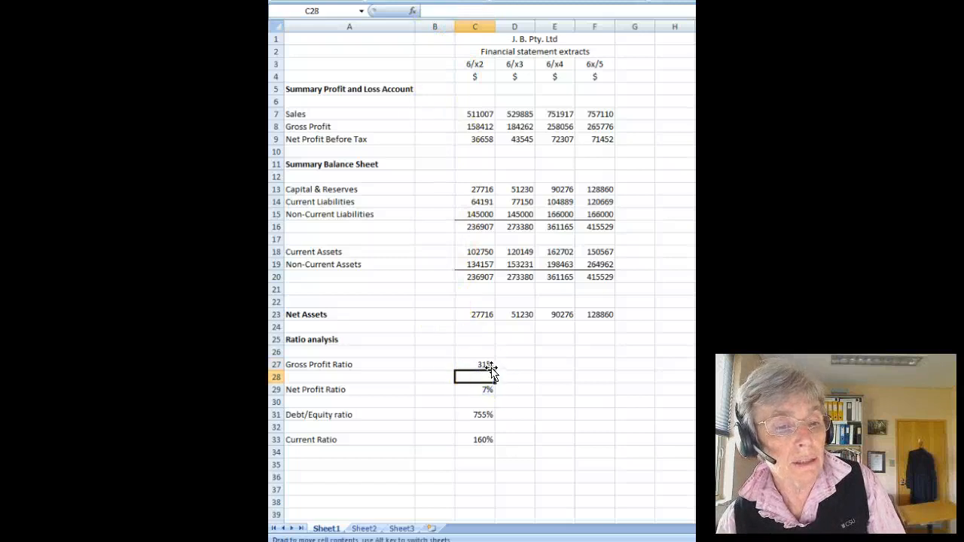
{"action": "left_click", "coordinate": [475, 363]}
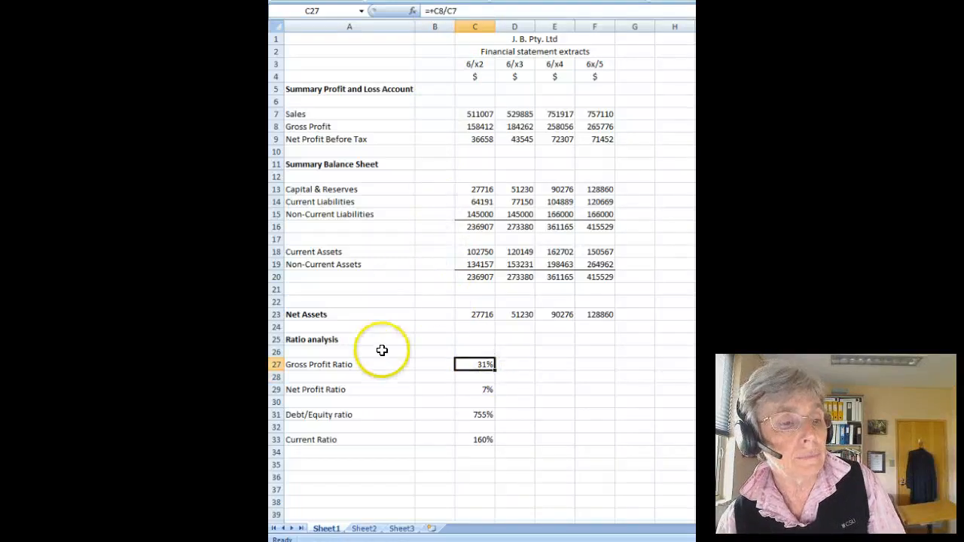
{"action": "mouse_move", "coordinate": [466, 144]}
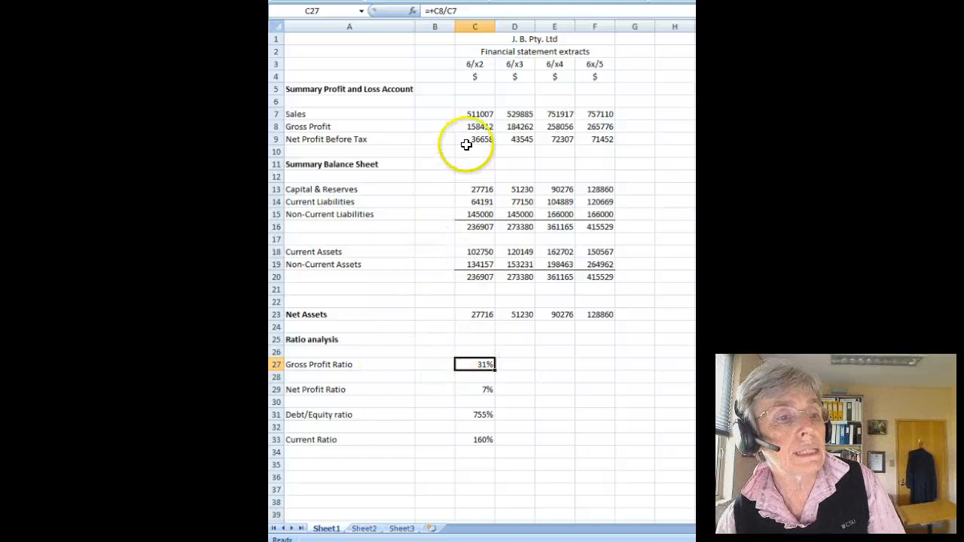
{"action": "mouse_move", "coordinate": [469, 126]}
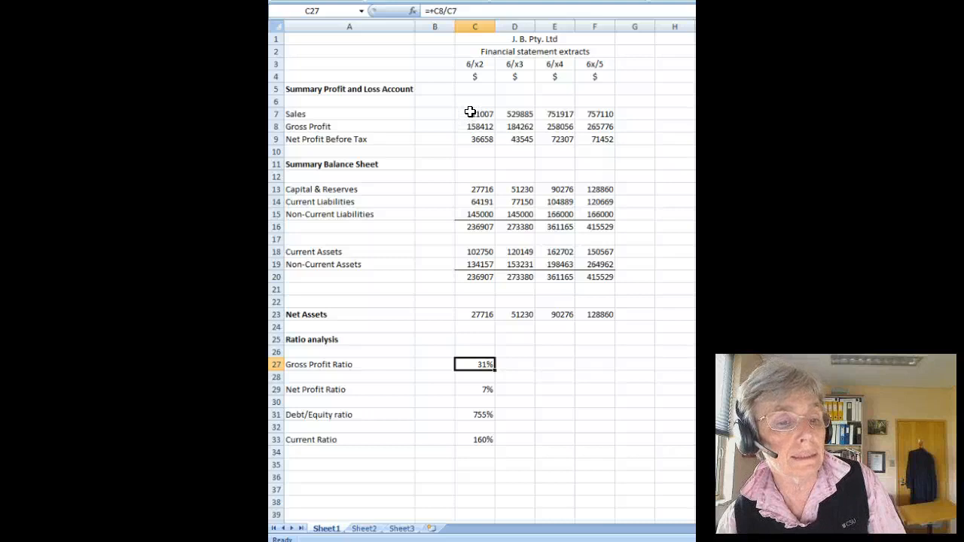
{"action": "left_click", "coordinate": [475, 390]}
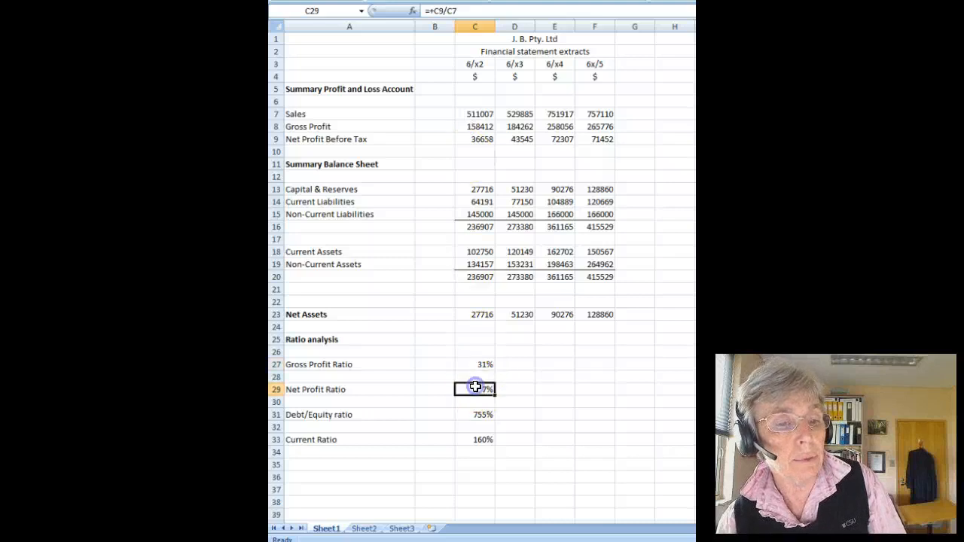
{"action": "mouse_move", "coordinate": [361, 166]}
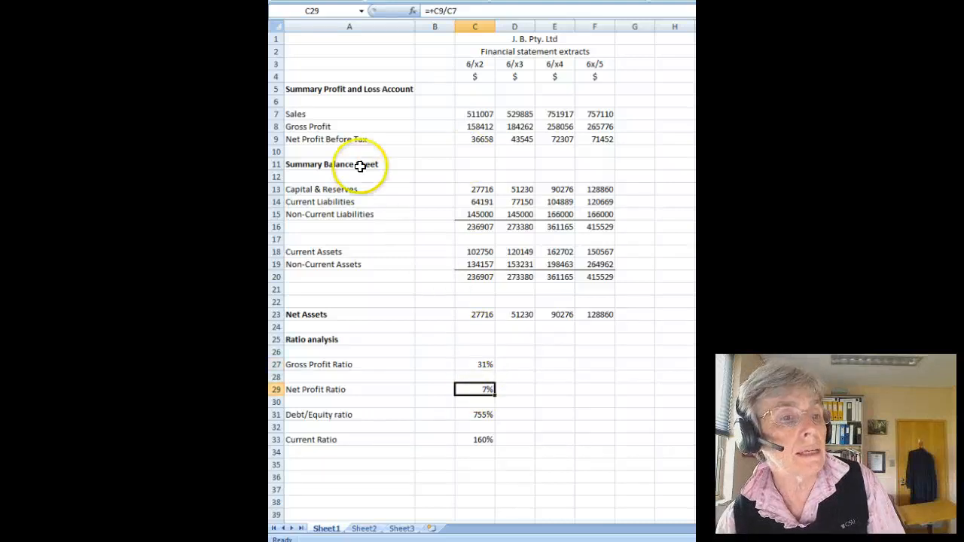
{"action": "mouse_move", "coordinate": [469, 113]}
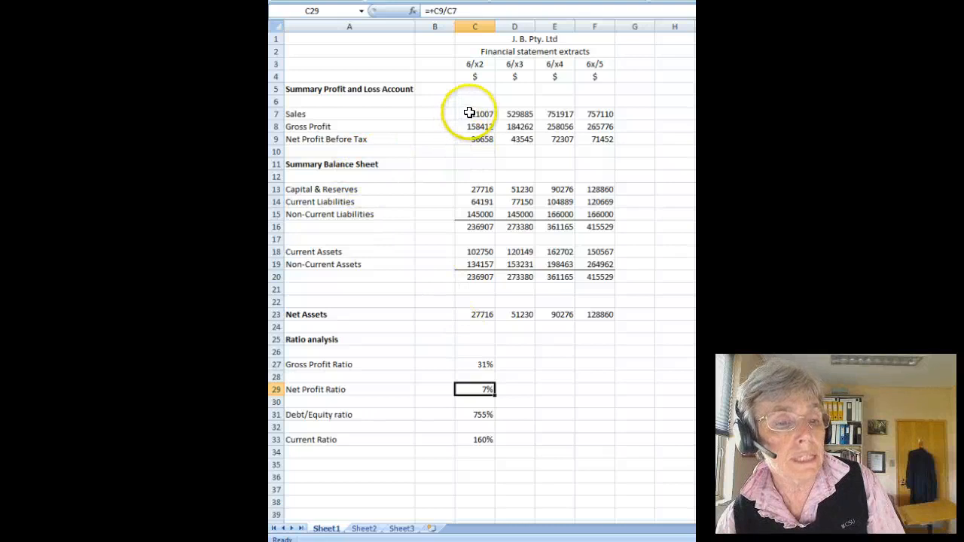
{"action": "mouse_move", "coordinate": [502, 374]}
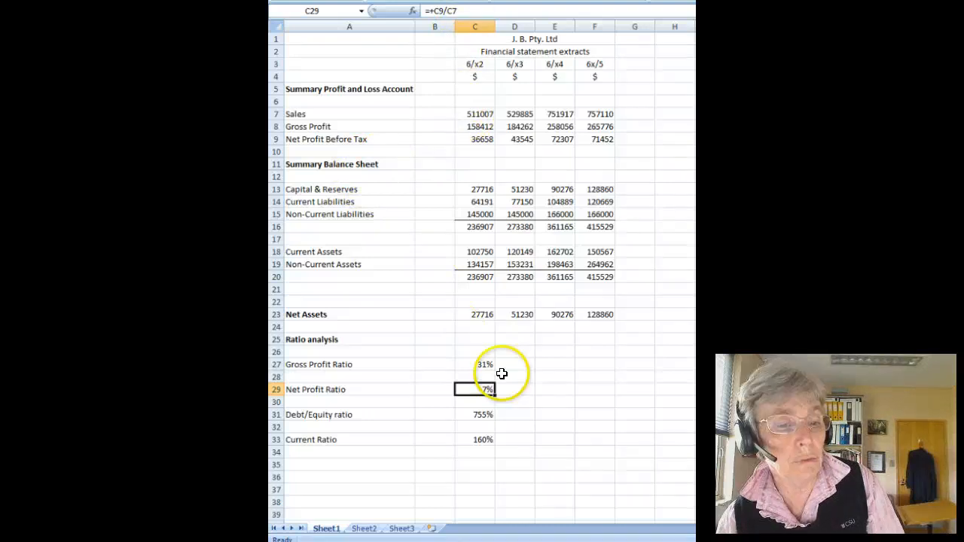
{"action": "left_click", "coordinate": [475, 414]}
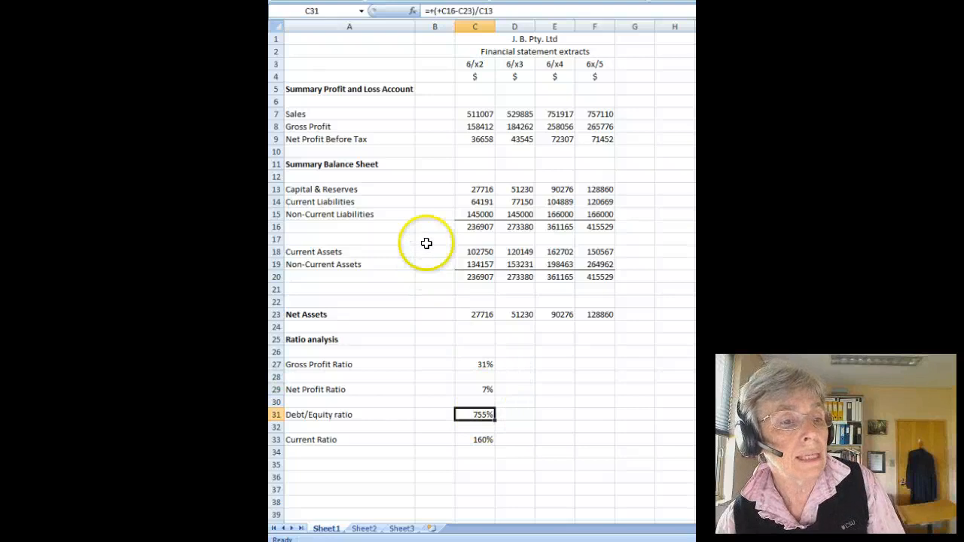
{"action": "mouse_move", "coordinate": [481, 202]}
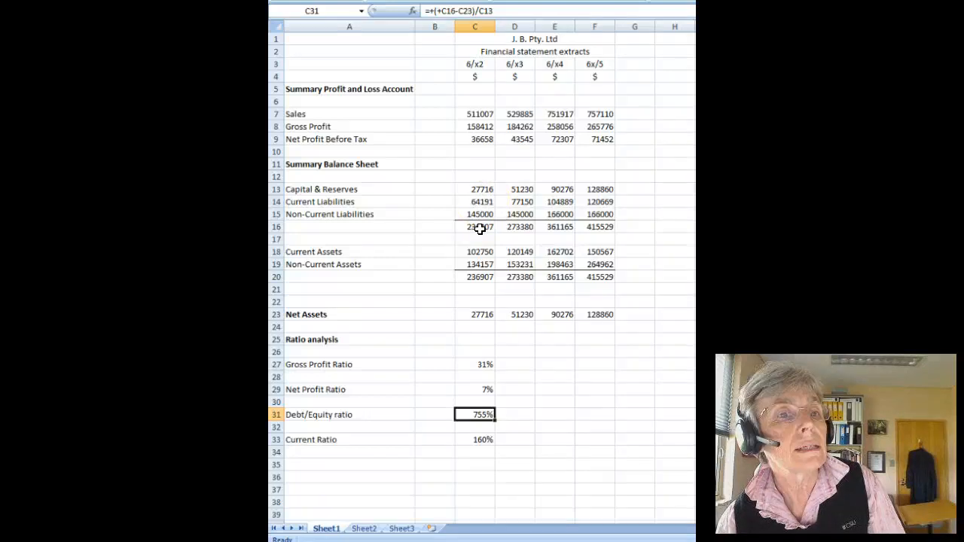
{"action": "mouse_move", "coordinate": [462, 191]}
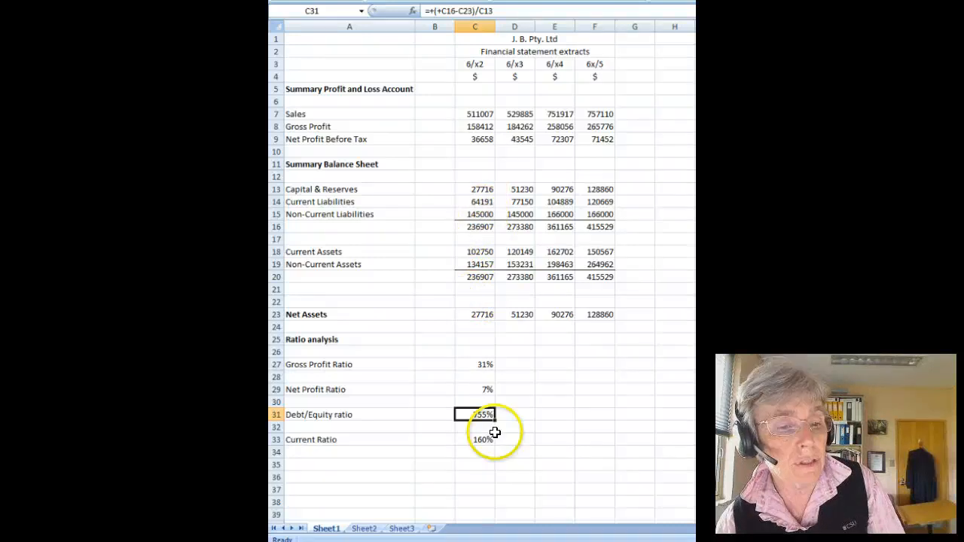
{"action": "left_click", "coordinate": [475, 364]}
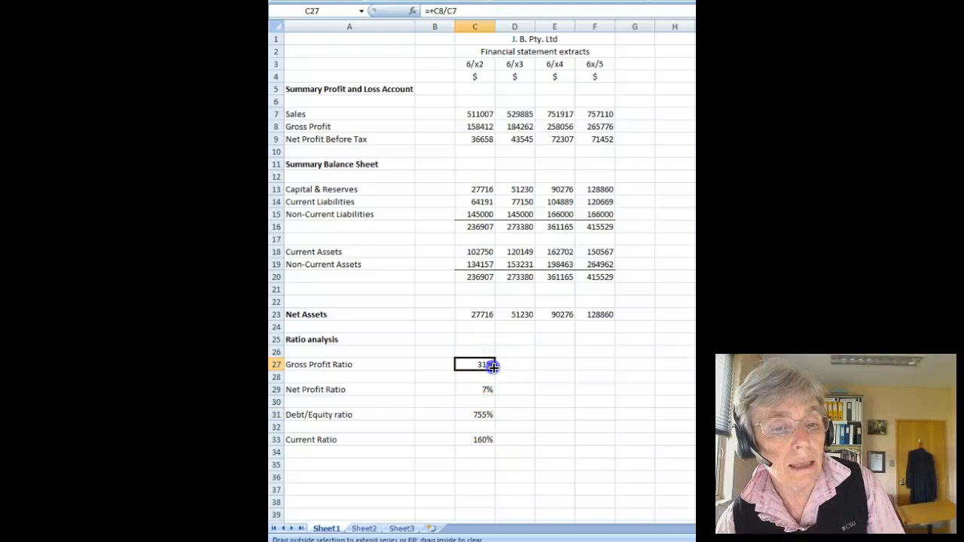
- Fill the four ratio formulas from column C to F, giving current ratios 156%, 155%, 125%
{"action": "left_click_drag", "start_coordinate": [494, 365], "coordinate": [606, 365]}
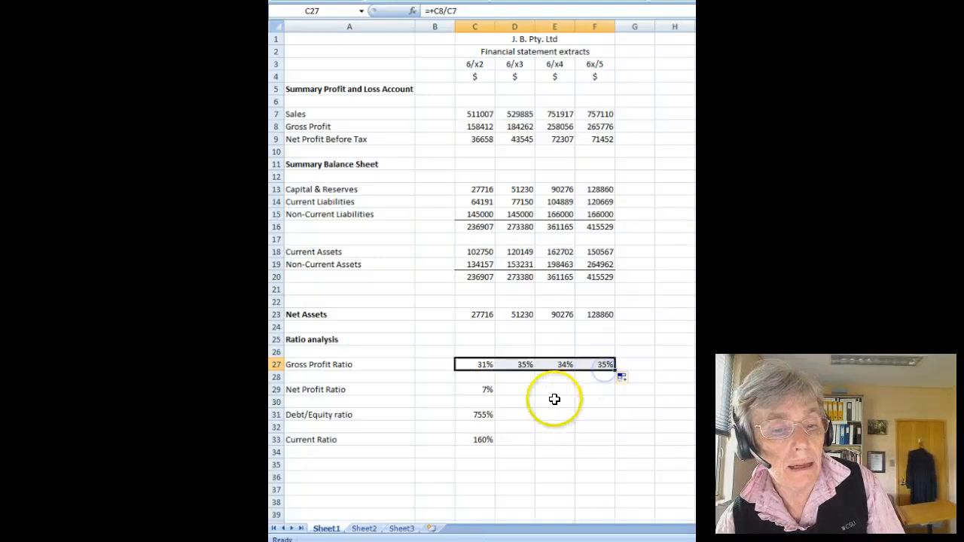
{"action": "left_click", "coordinate": [475, 390]}
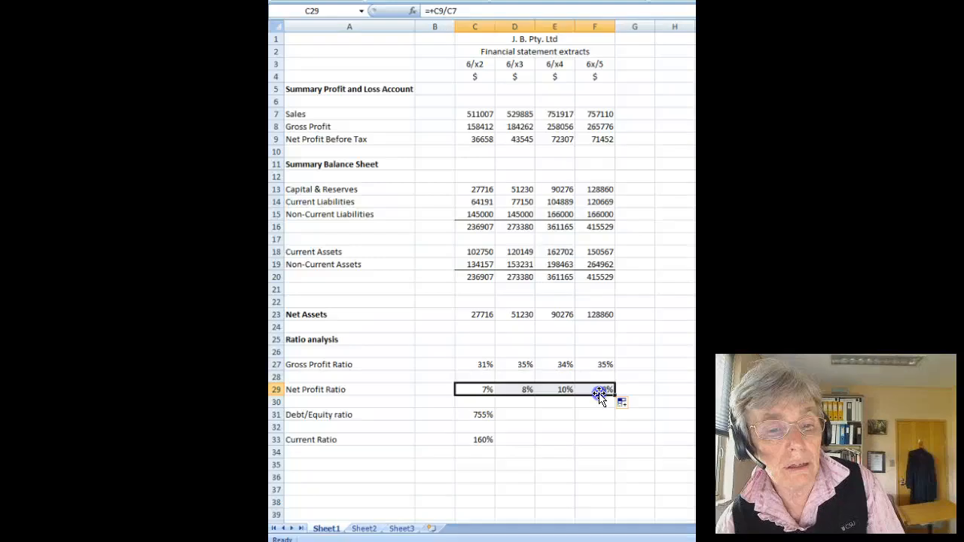
{"action": "left_click", "coordinate": [475, 414]}
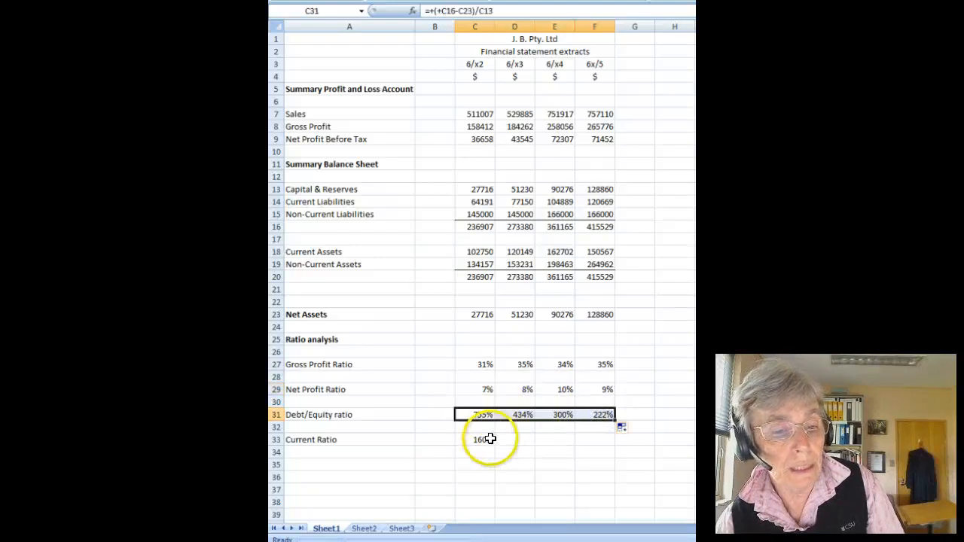
{"action": "left_click", "coordinate": [482, 439]}
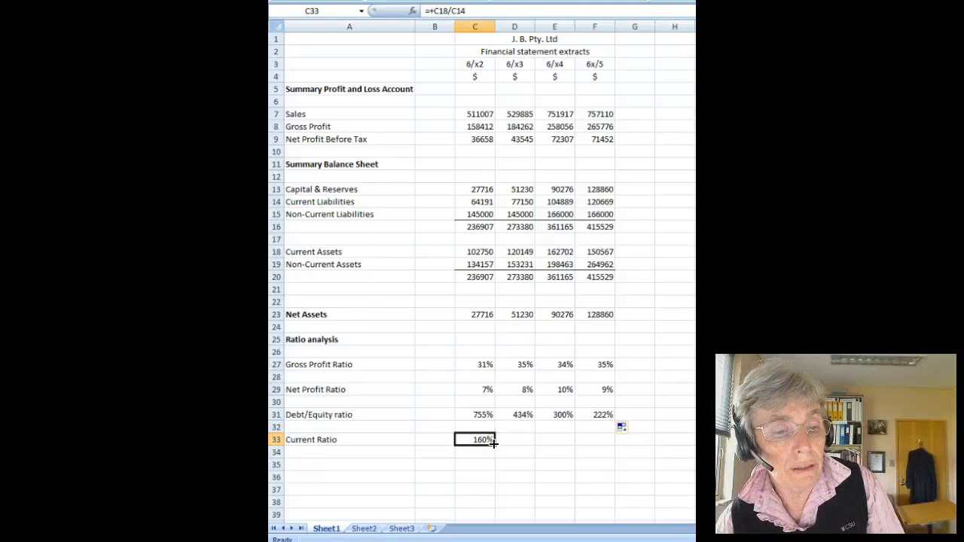
{"action": "left_click_drag", "start_coordinate": [475, 440], "coordinate": [594, 439]}
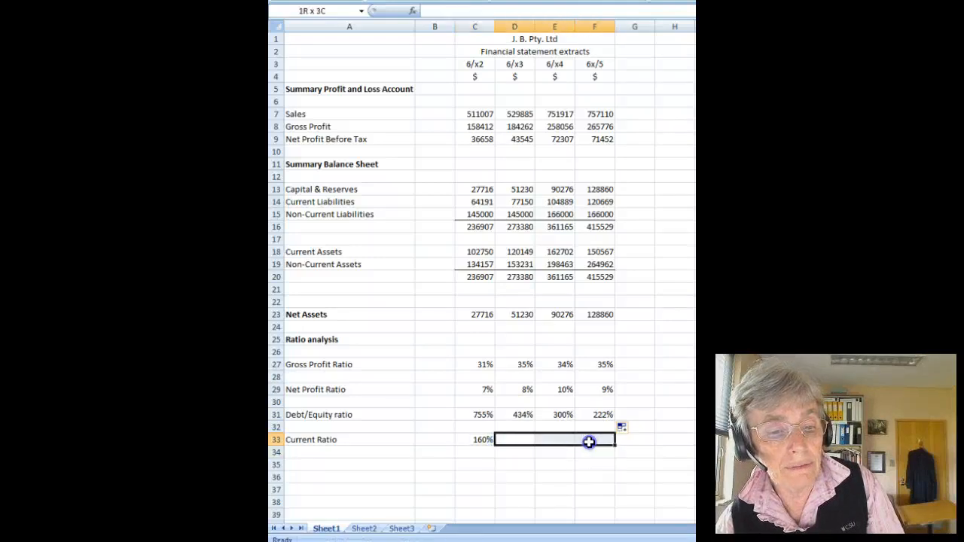
{"action": "left_click", "coordinate": [474, 439]}
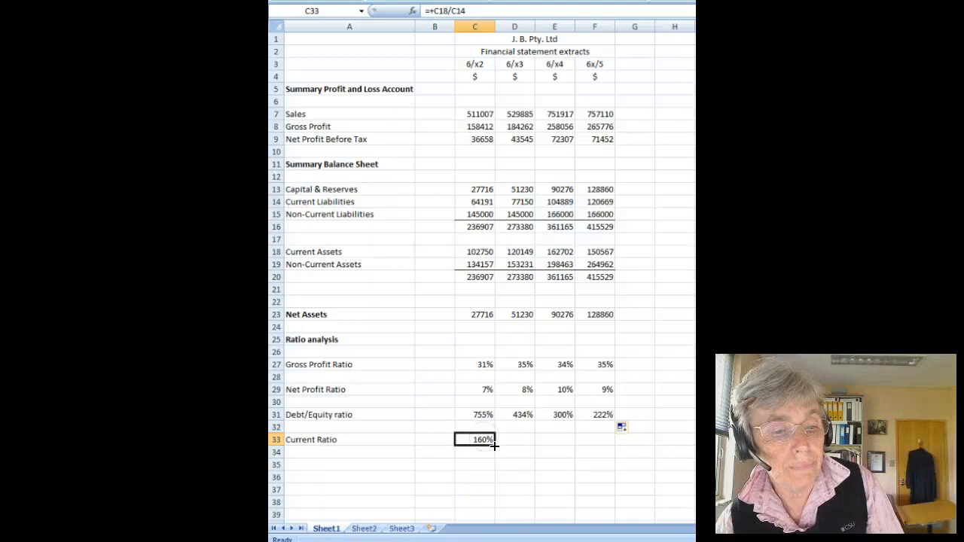
{"action": "left_click_drag", "start_coordinate": [475, 440], "coordinate": [595, 439]}
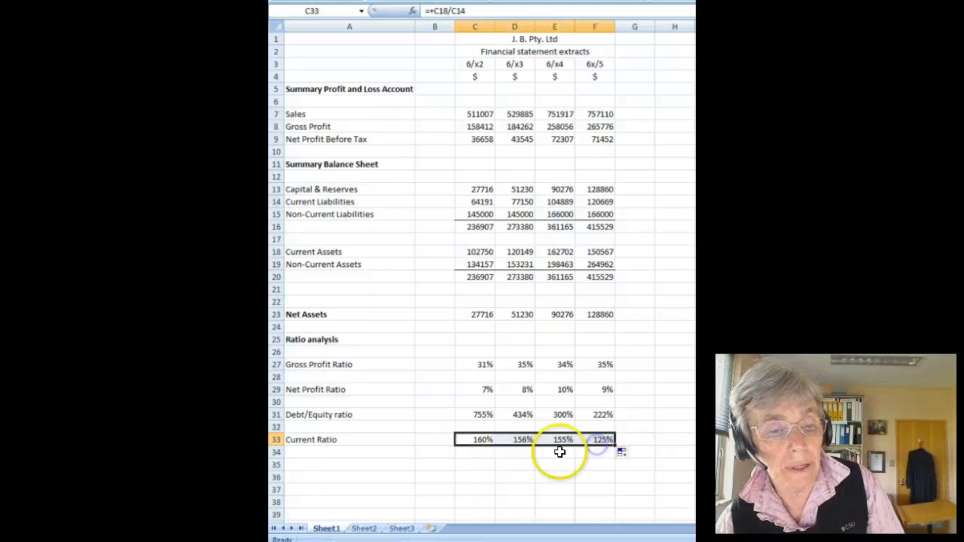
{"action": "left_click", "coordinate": [475, 439]}
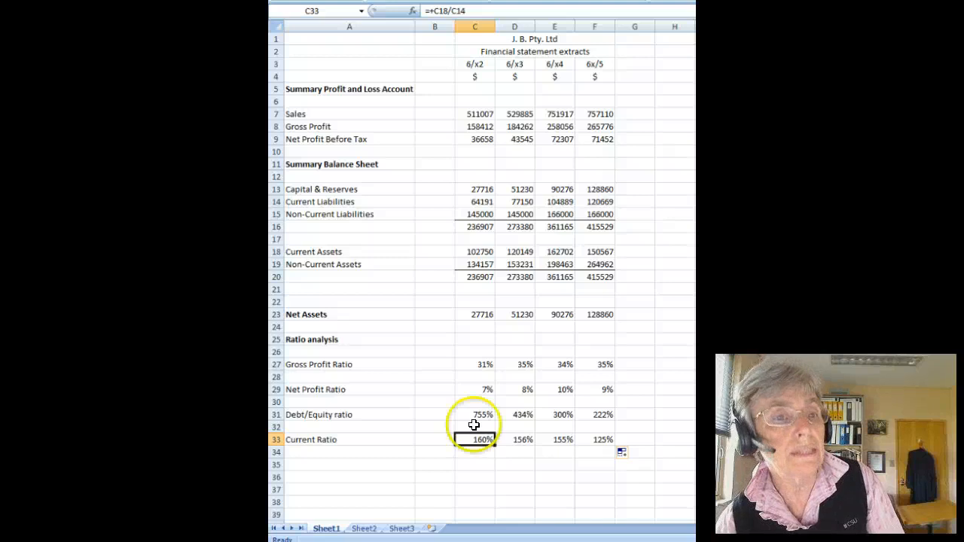
{"action": "mouse_move", "coordinate": [437, 82]}
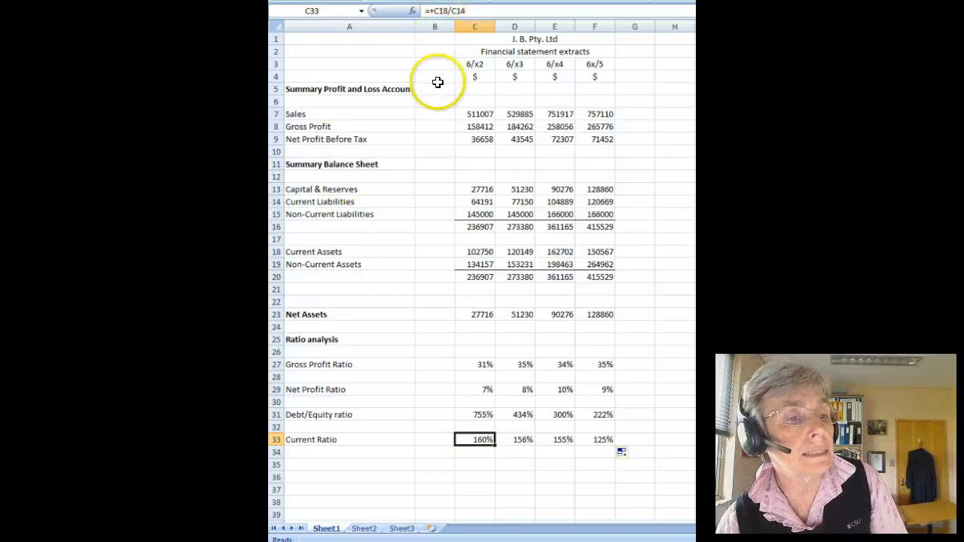
{"action": "mouse_move", "coordinate": [480, 254]}
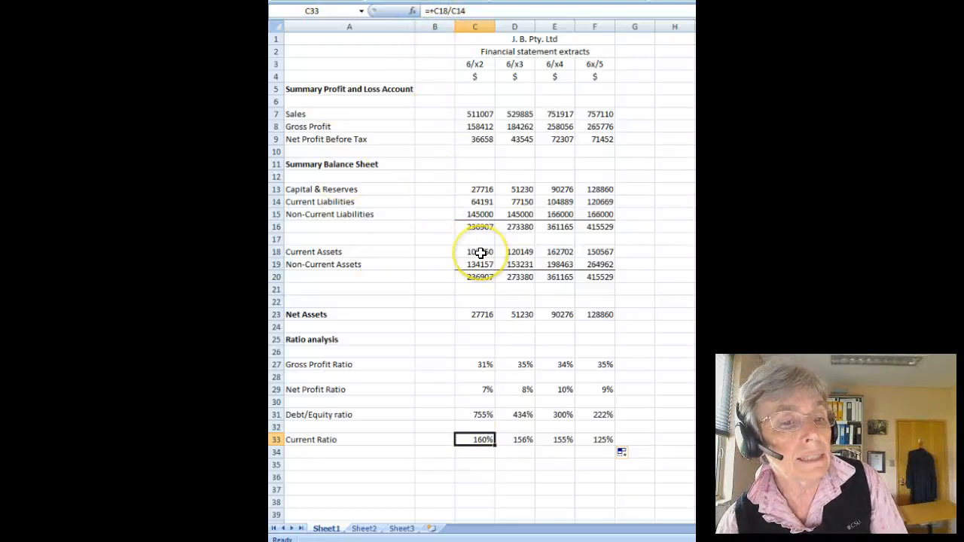
{"action": "mouse_move", "coordinate": [450, 149]}
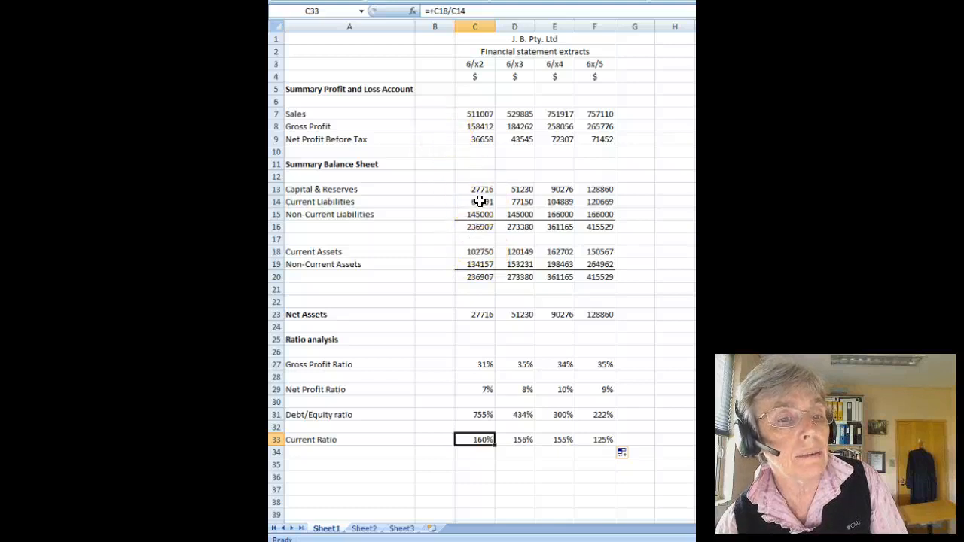
{"action": "left_click", "coordinate": [515, 452]}
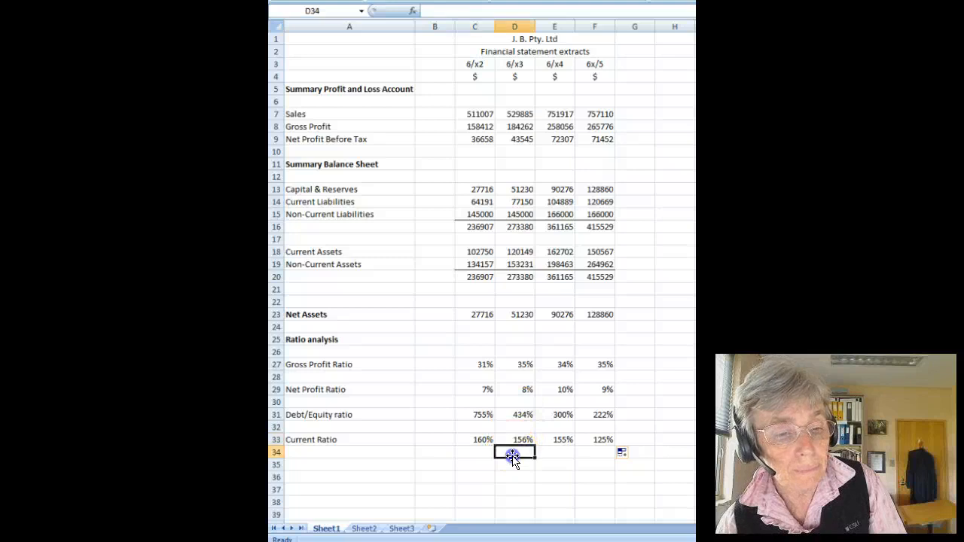
{"action": "mouse_move", "coordinate": [454, 418]}
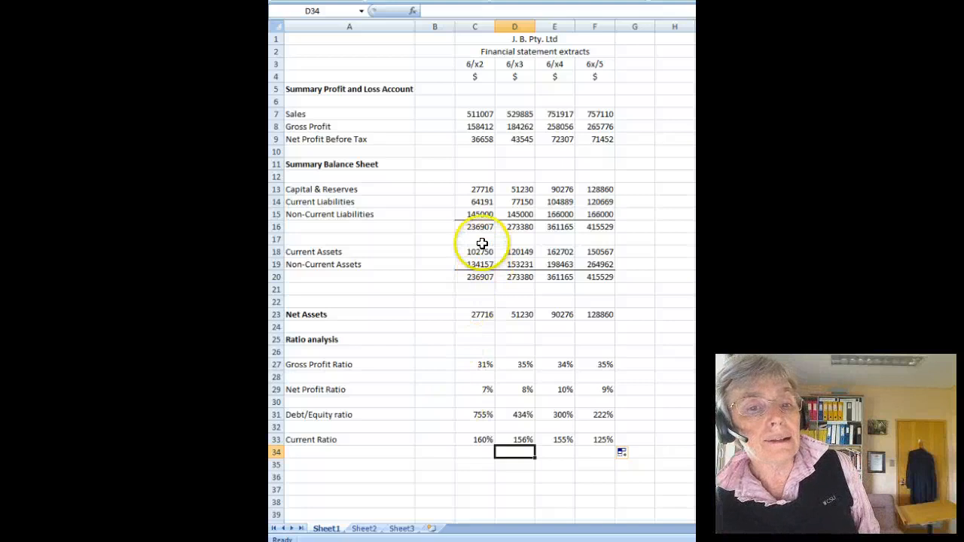
{"action": "mouse_move", "coordinate": [571, 230]}
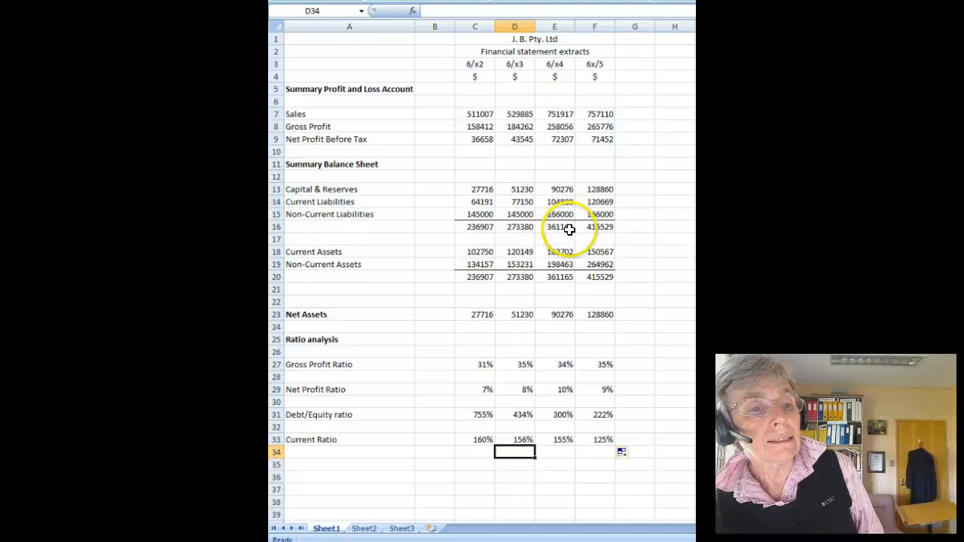
{"action": "mouse_move", "coordinate": [533, 415]}
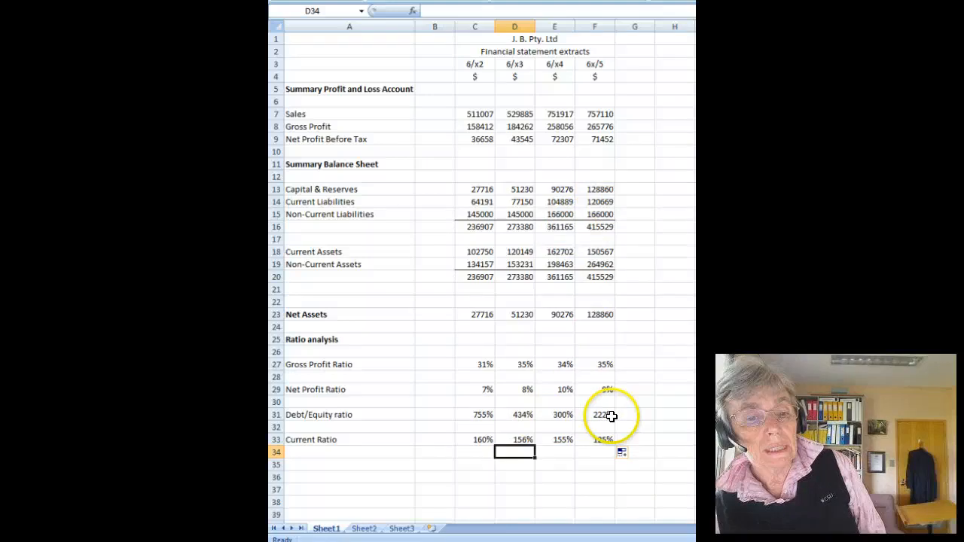
{"action": "left_click", "coordinate": [594, 414]}
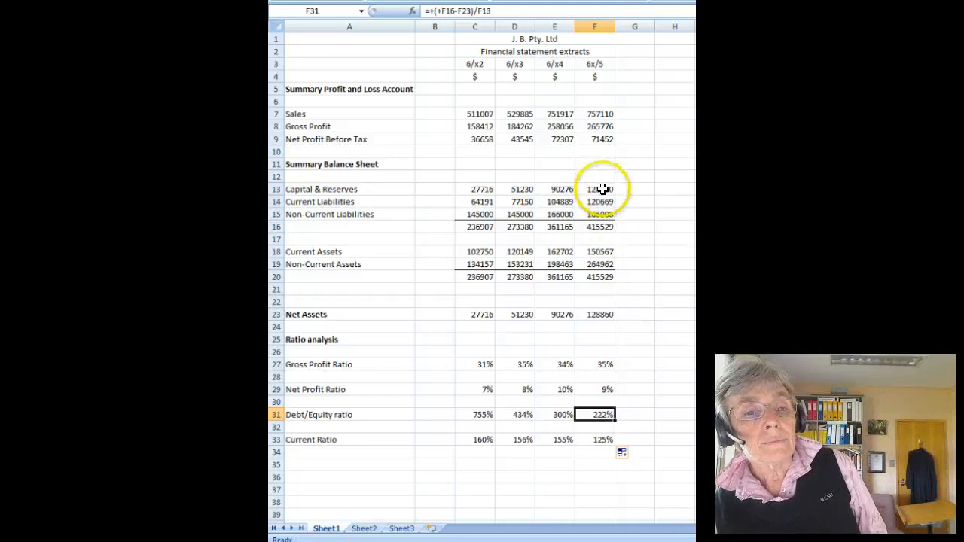
{"action": "left_click", "coordinate": [595, 189]}
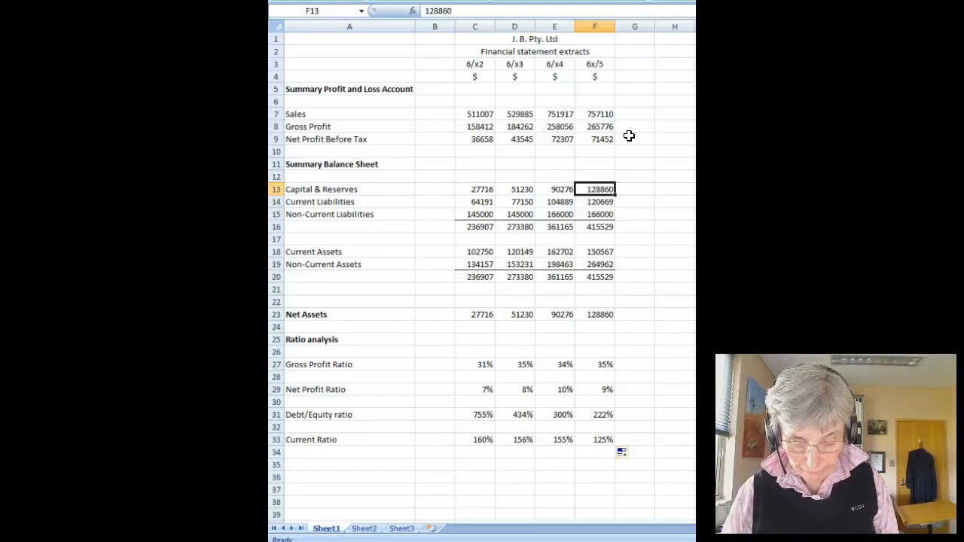
{"action": "mouse_move", "coordinate": [328, 463]}
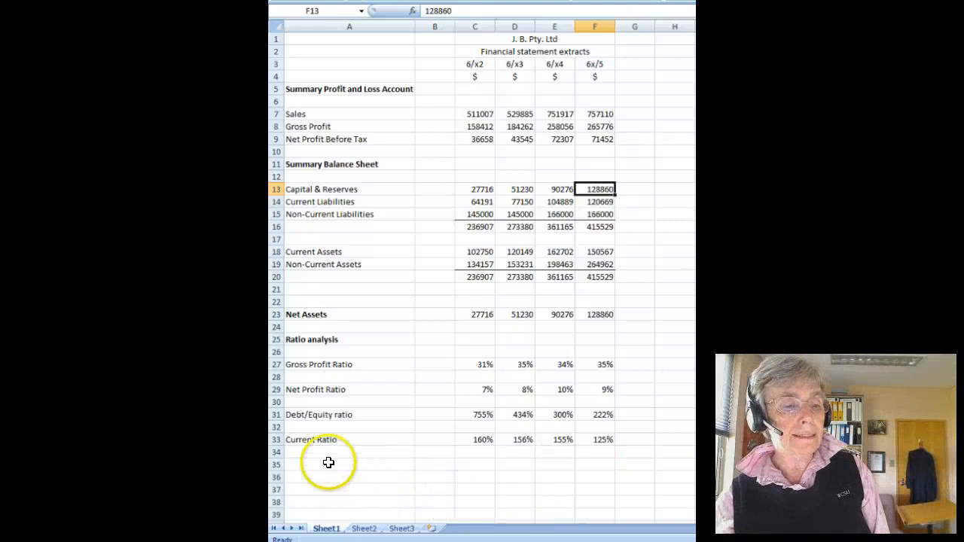
{"action": "mouse_move", "coordinate": [298, 475]}
{"action": "type", "text": "M"}
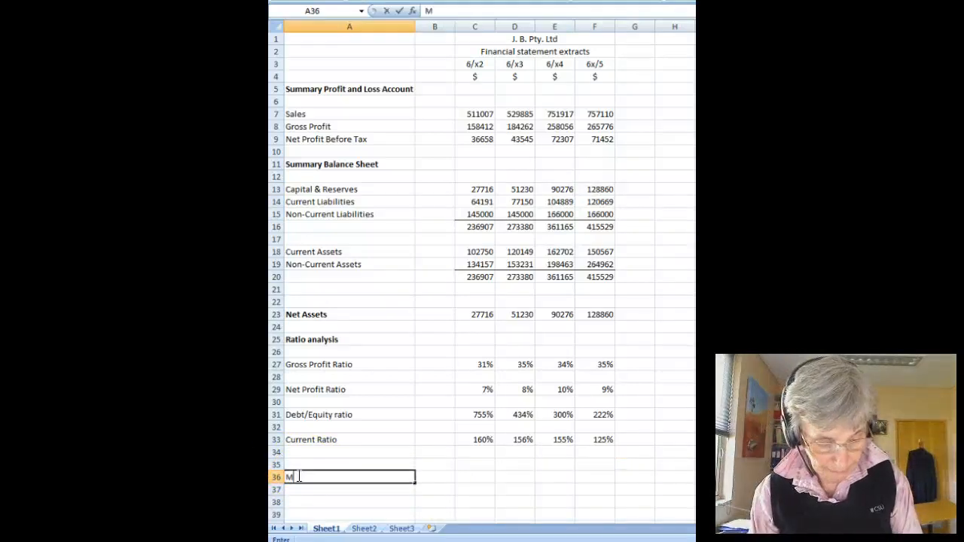
- Type the label 'Materiality' in A36 below the ratio analysis
{"action": "type", "text": "atr"}
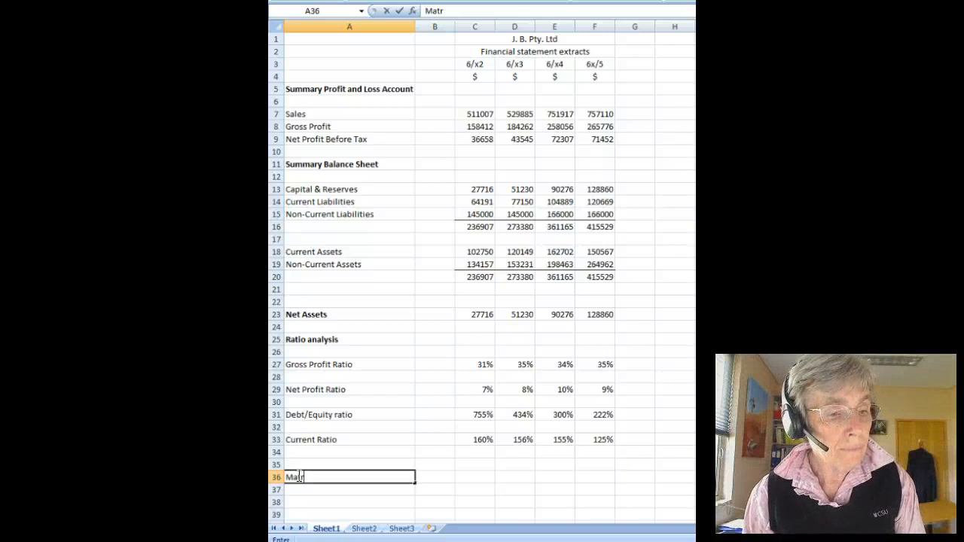
{"action": "type", "text": "e"}
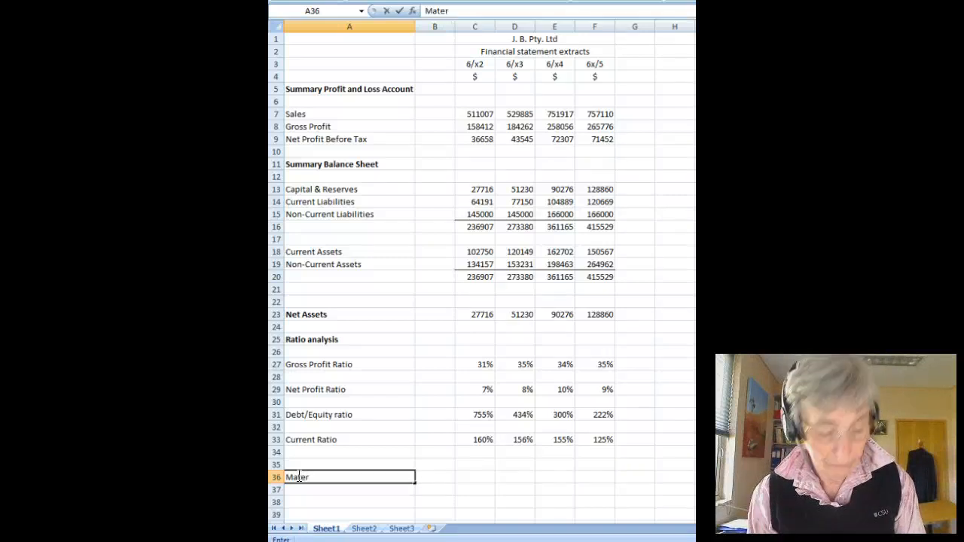
{"action": "type", "text": "iality"}
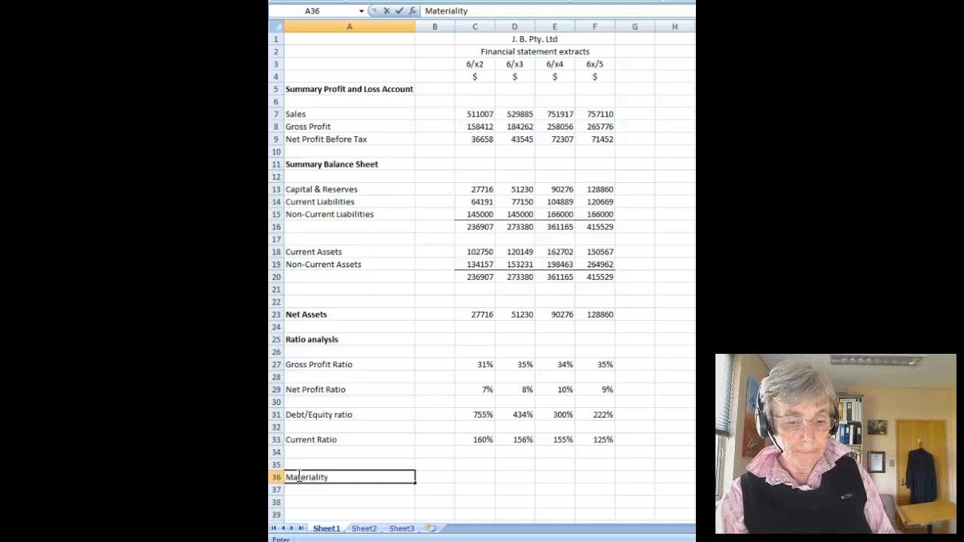
{"action": "mouse_move", "coordinate": [330, 484]}
{"action": "type", "text": "."}
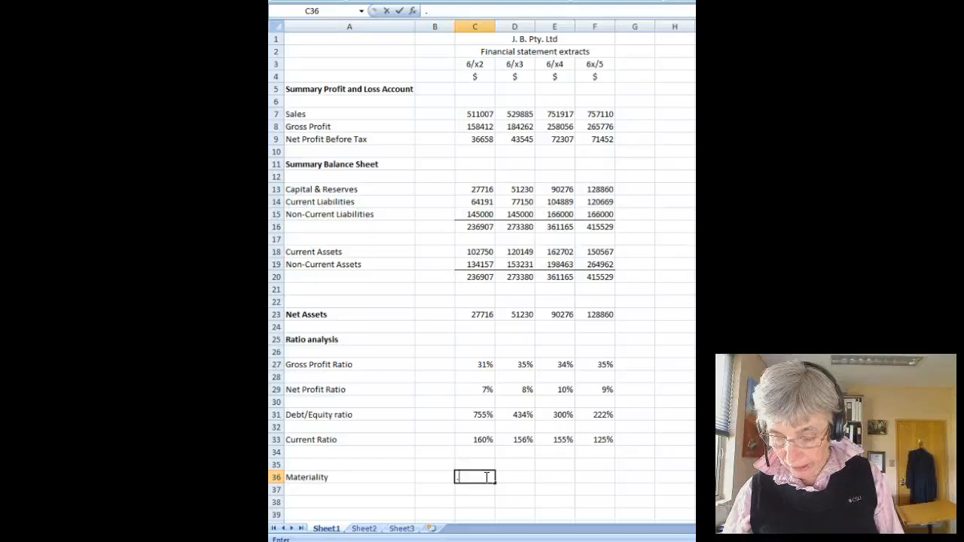
- Enter =+.005*F7 in C36 so Materiality calculates to 3785.55
{"action": "type", "text": "005*"}
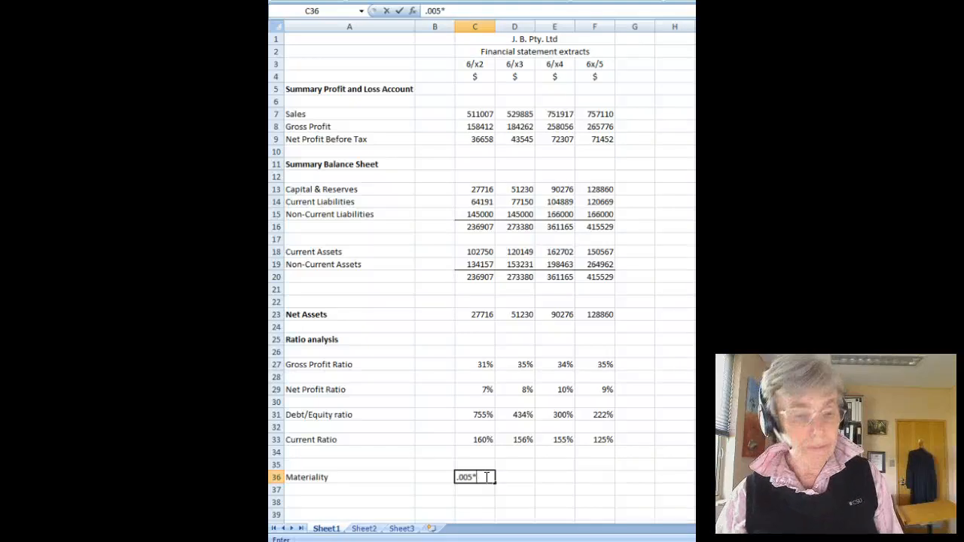
{"action": "mouse_move", "coordinate": [531, 422]}
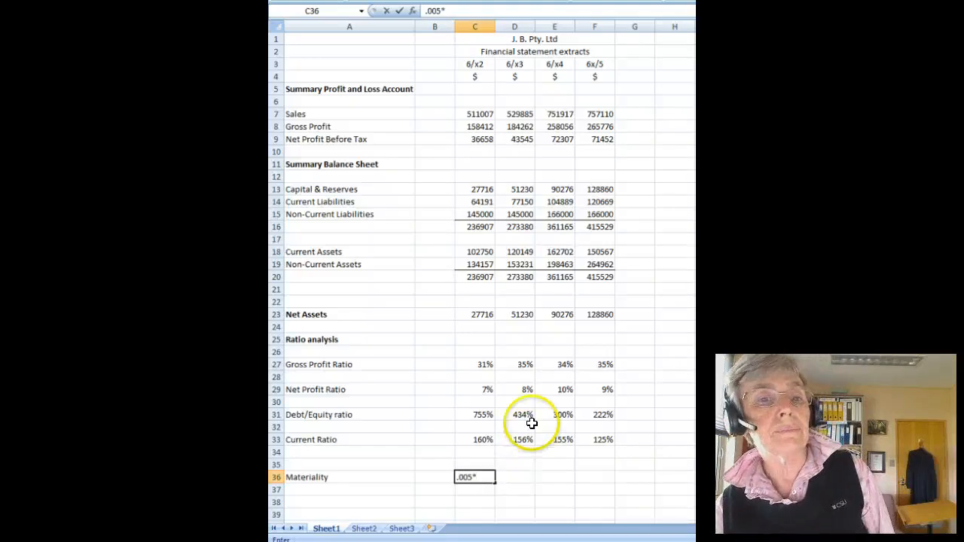
{"action": "mouse_move", "coordinate": [599, 117]}
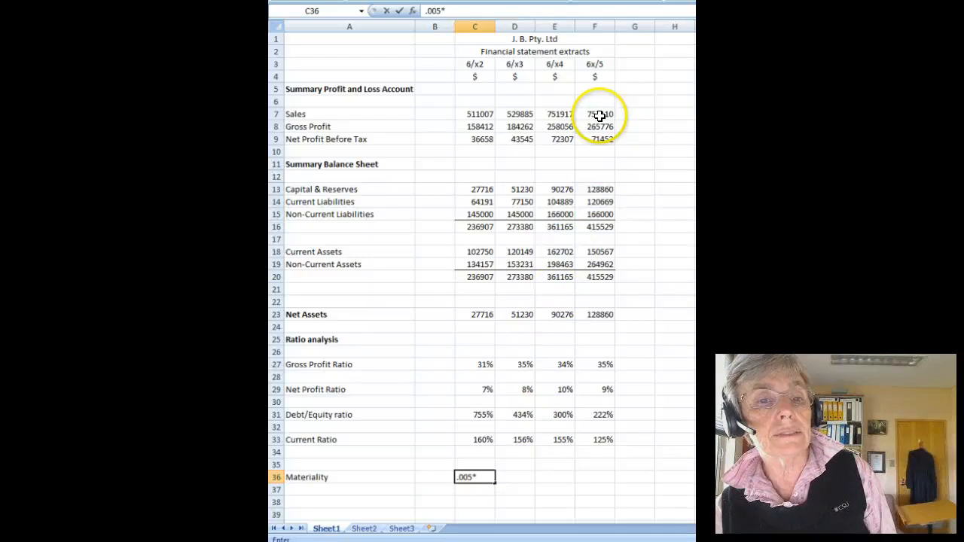
{"action": "left_click", "coordinate": [594, 113]}
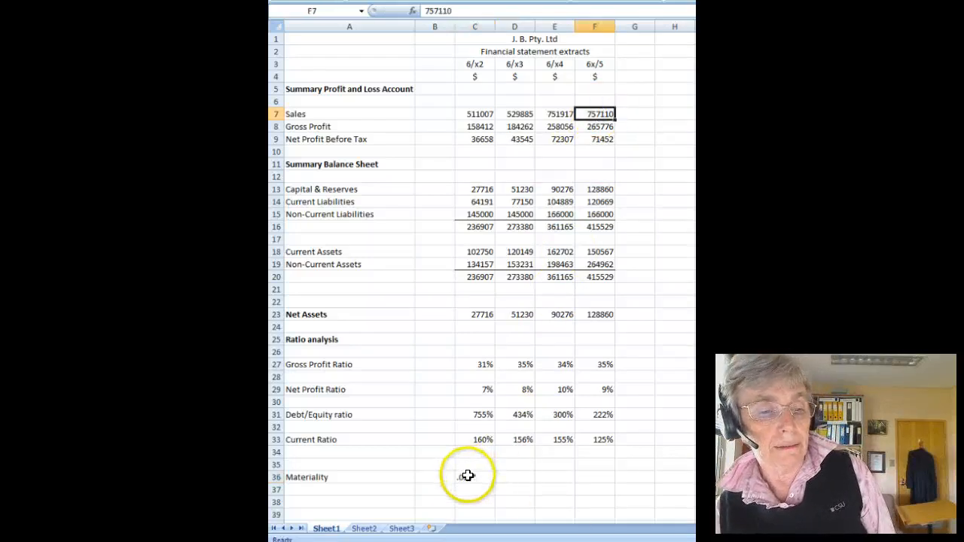
{"action": "left_click", "coordinate": [475, 477]}
{"action": "type", "text": ".005*"}
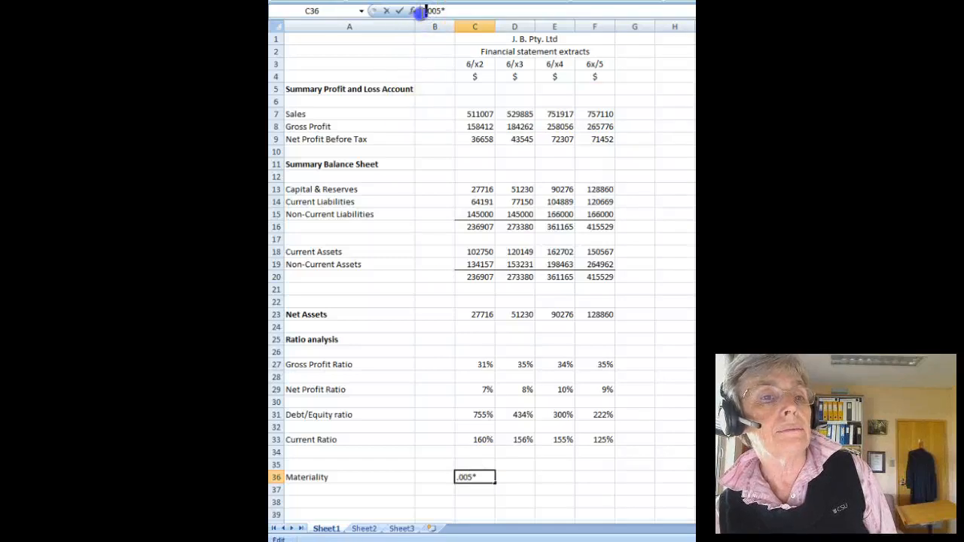
{"action": "type", "text": "+"}
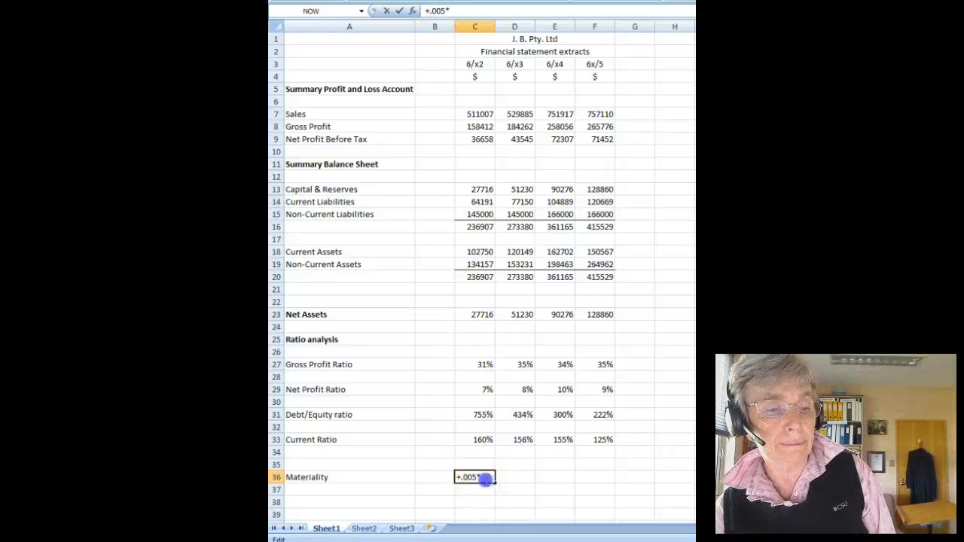
{"action": "mouse_move", "coordinate": [592, 104]}
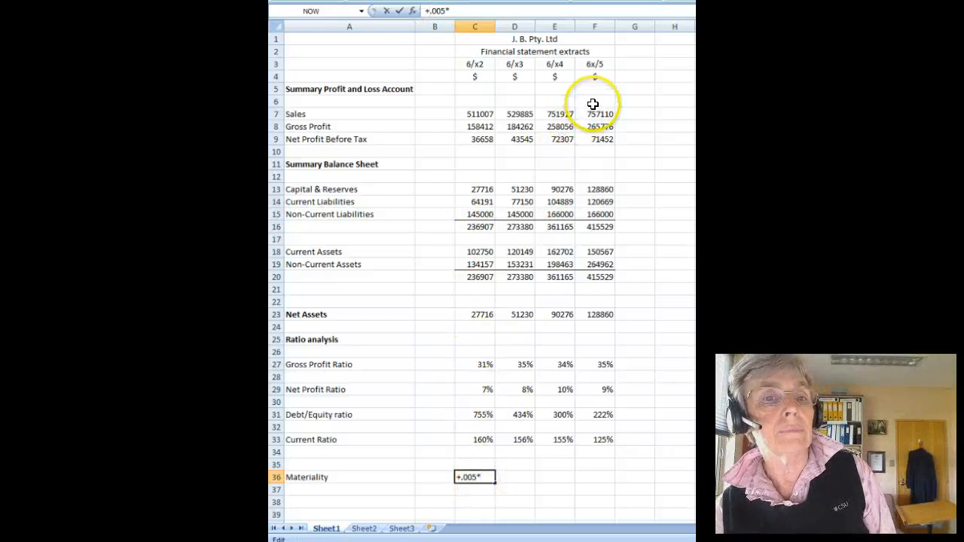
{"action": "left_click", "coordinate": [594, 113]}
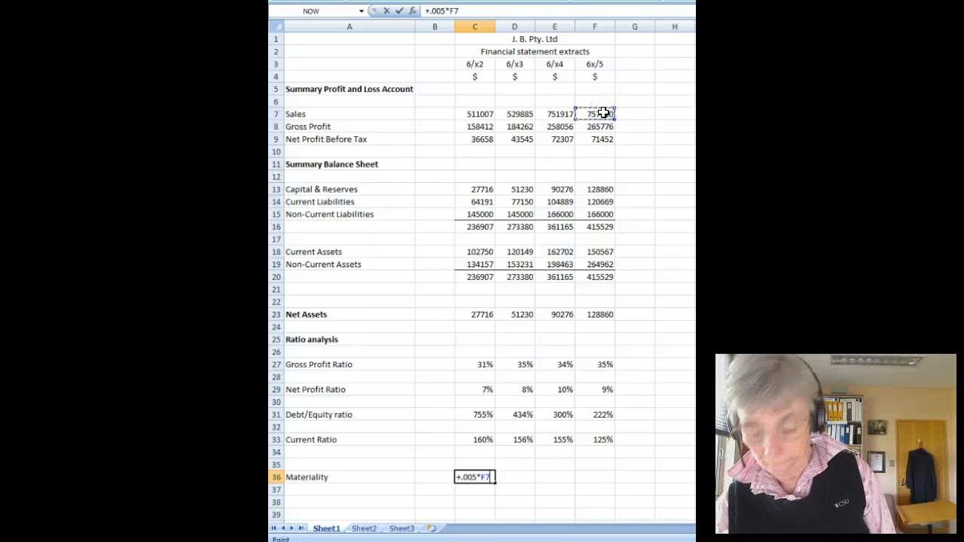
{"action": "key", "text": "Return"}
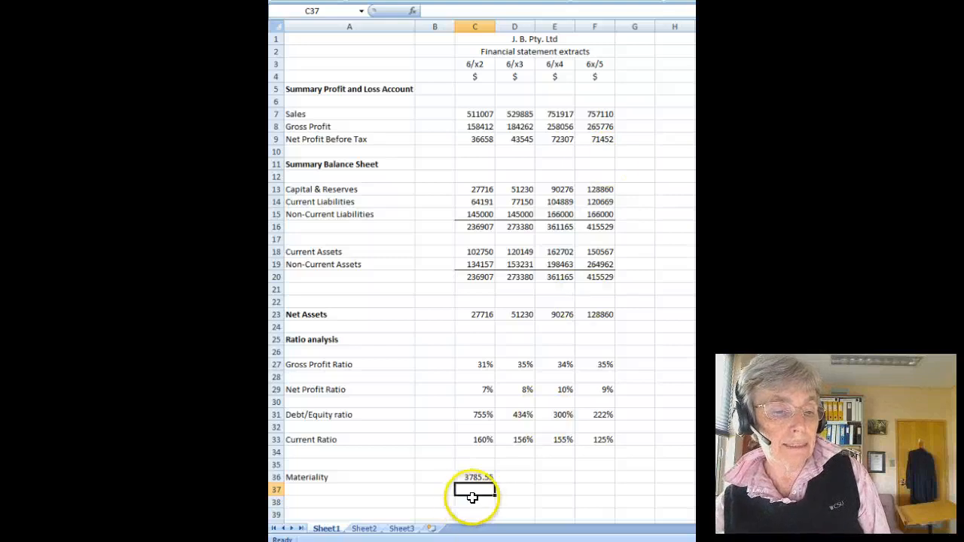
{"action": "mouse_move", "coordinate": [474, 490]}
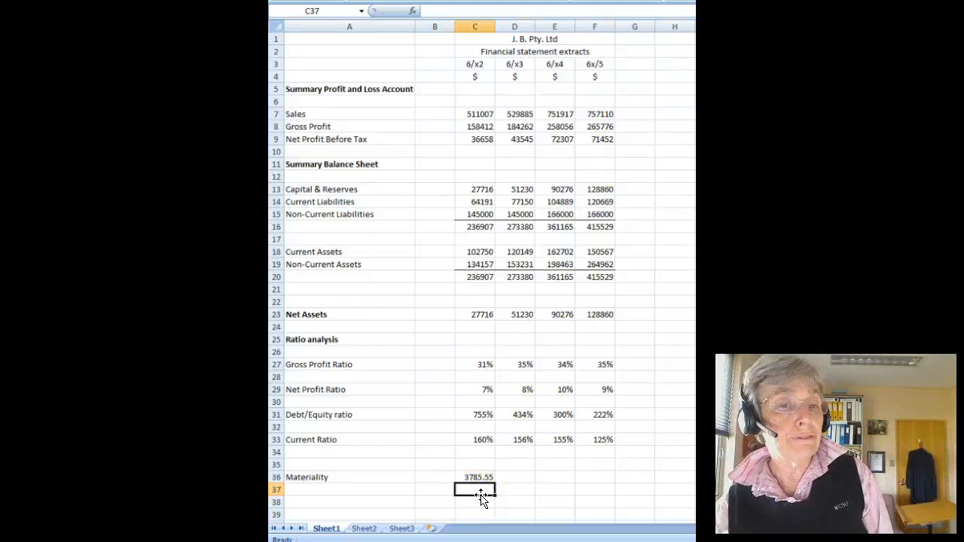